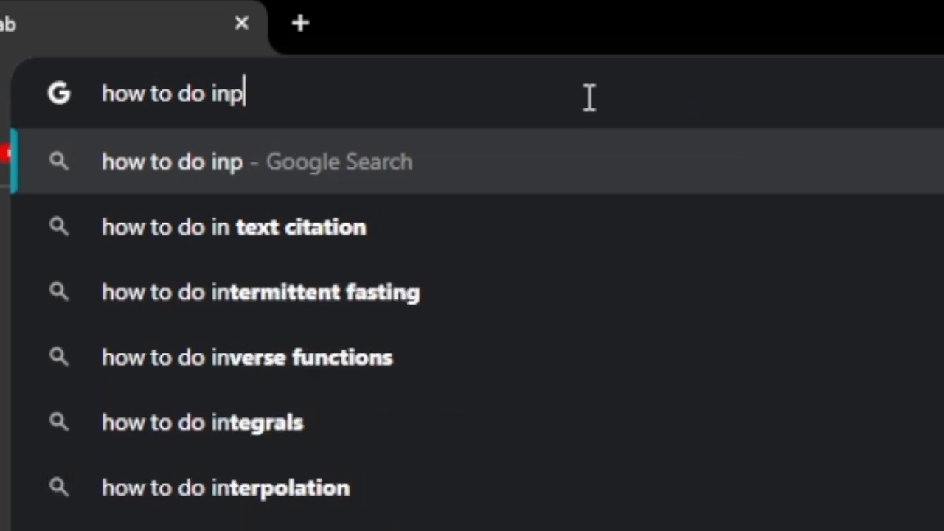
# Step: Google 'how to do input detection in roblox' and open the 'How to Detect User Input' result
pyautogui.write('ut detection in roblox')
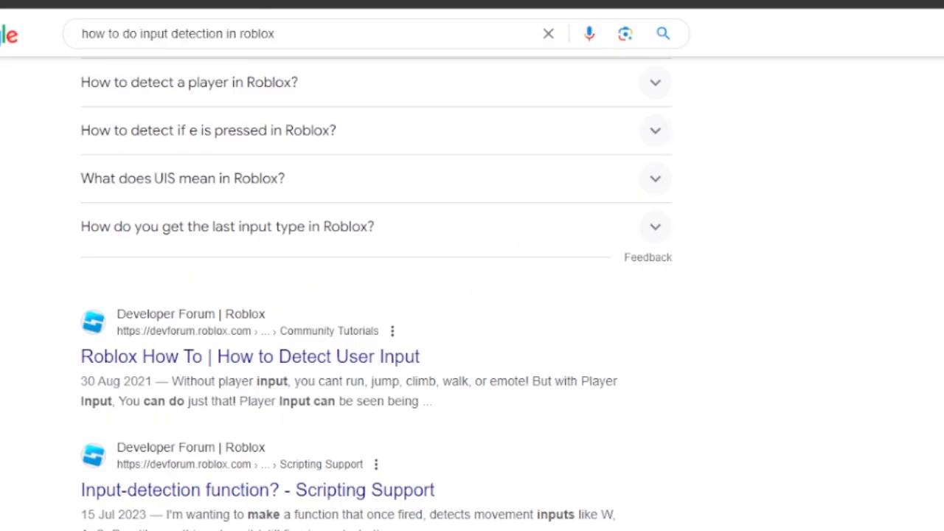
pyautogui.scroll(-3)
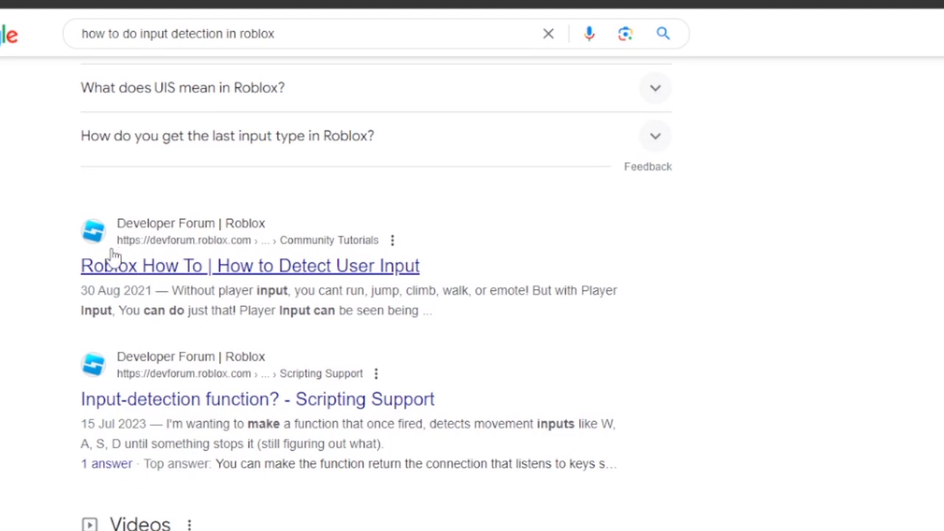
pyautogui.click(250, 266)
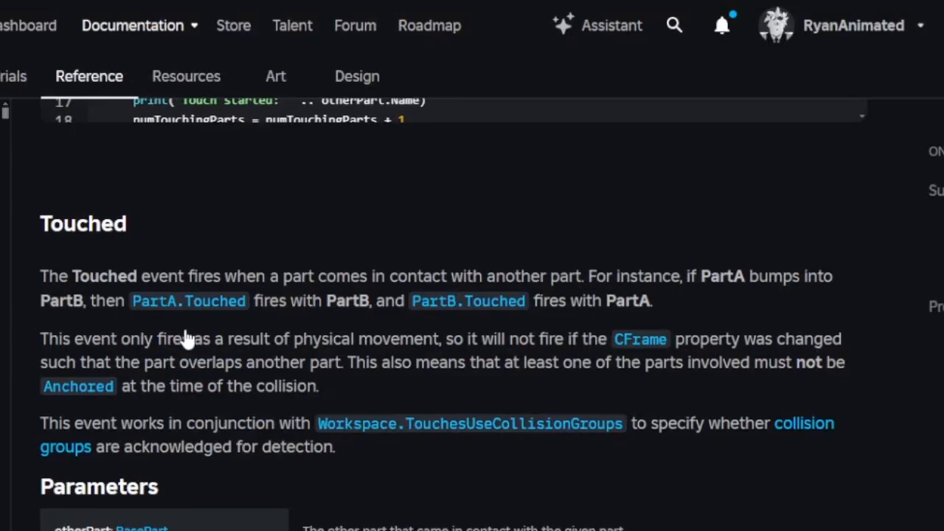
# Step: Read the Touched event parameters and Touching Parts Count code sample
pyautogui.scroll(-3)
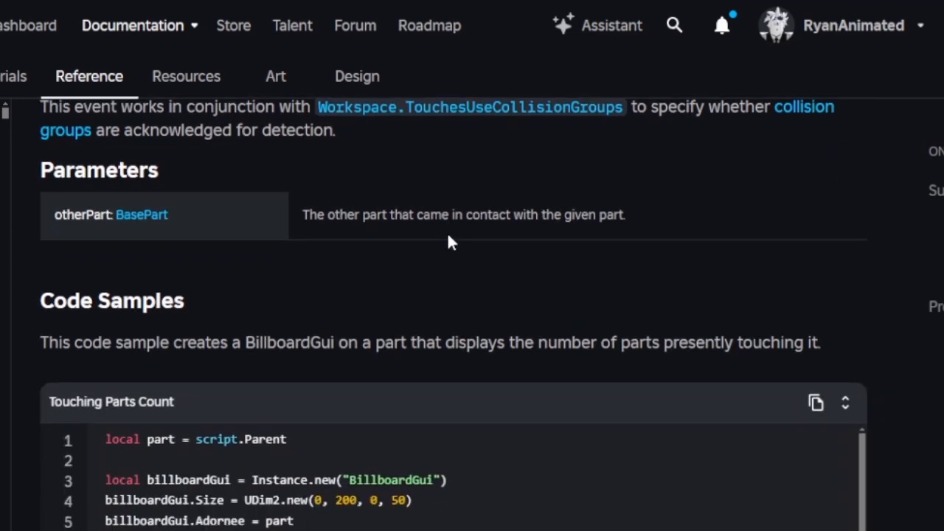
pyautogui.scroll(-3)
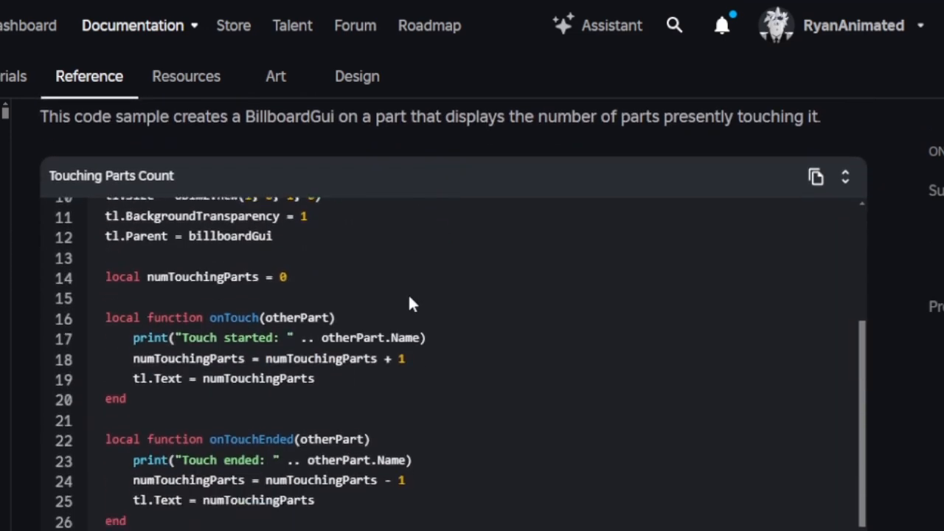
pyautogui.scroll(-3)
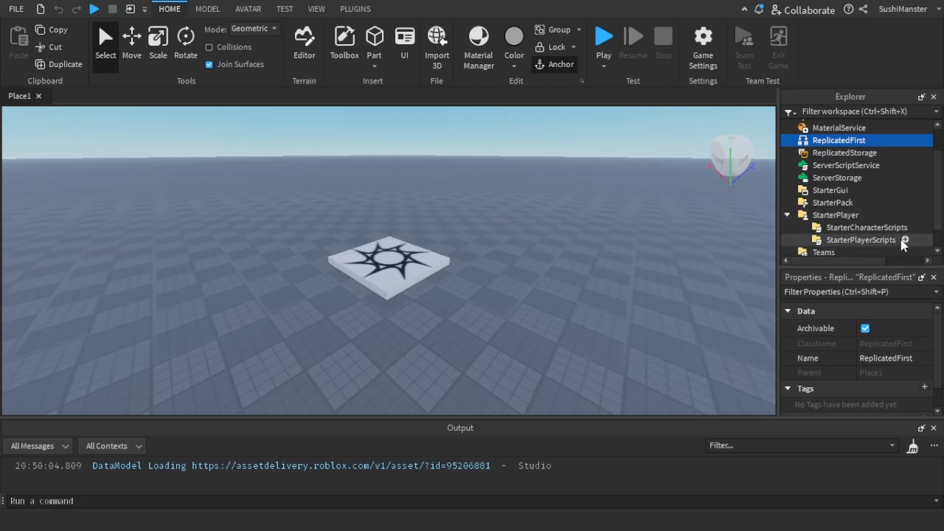
# Step: Add a LocalScript to StarterPlayerScripts that gets UserInputService as uis
pyautogui.write('local')
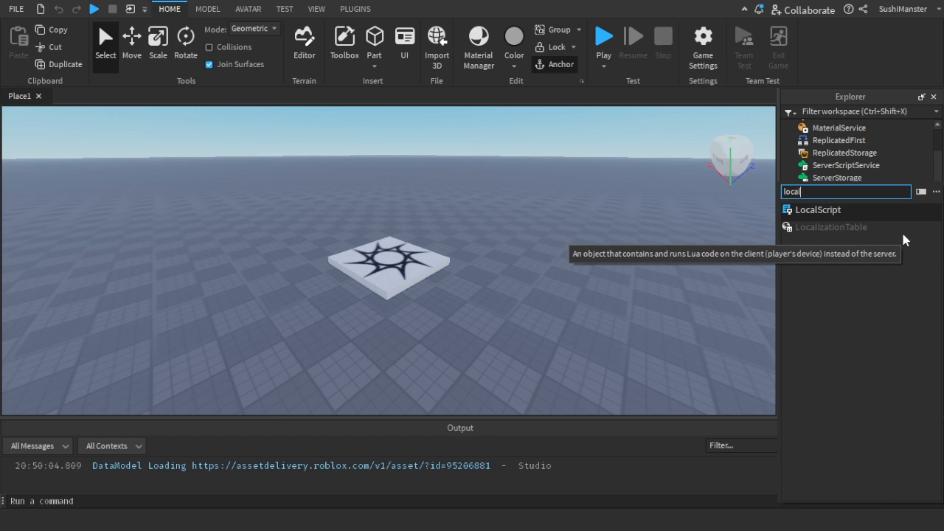
pyautogui.click(817, 209)
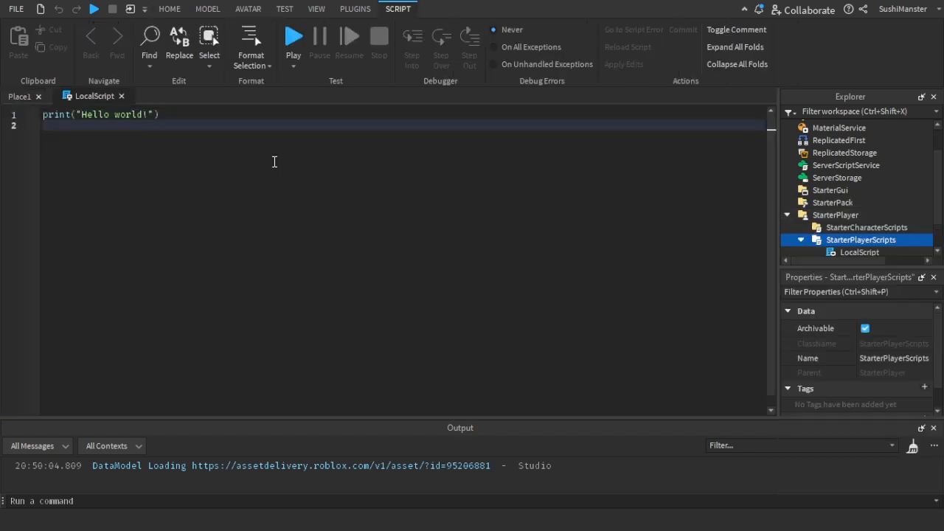
pyautogui.write('local uis')
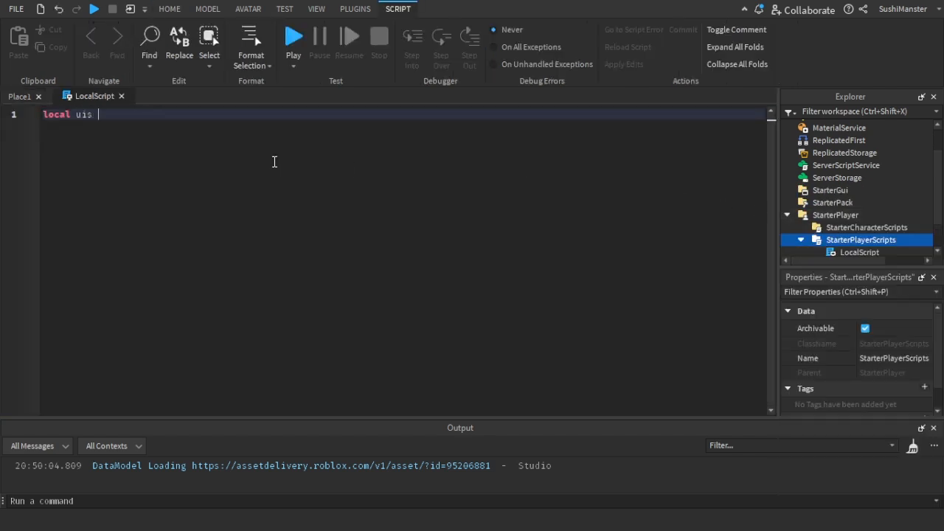
pyautogui.write('= game:')
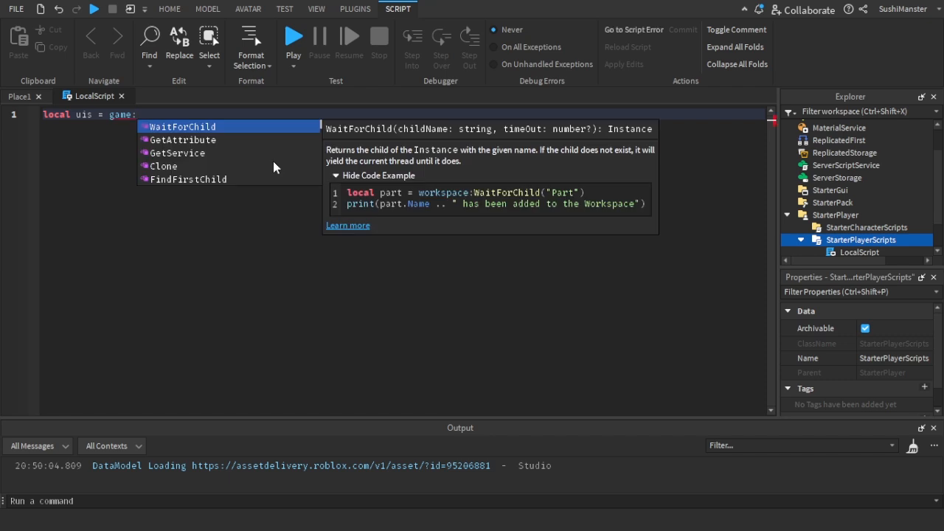
pyautogui.write('GETs')
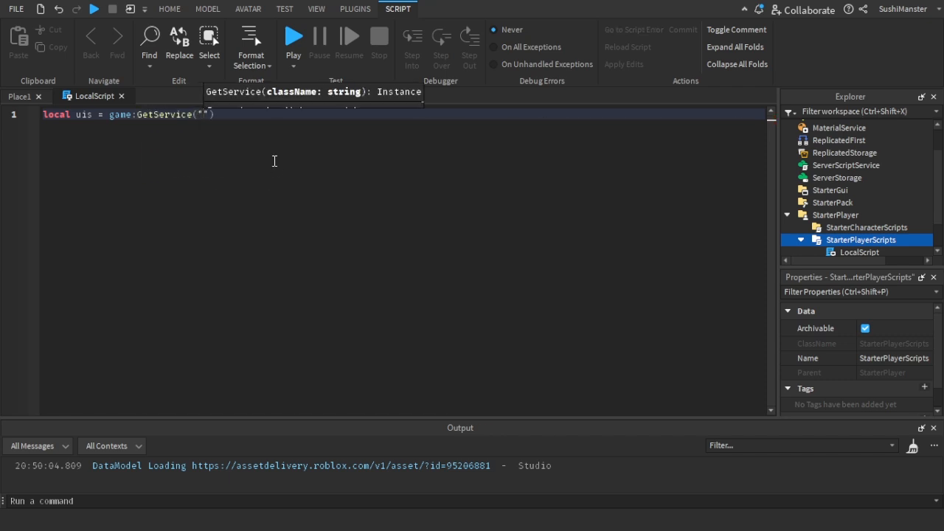
pyautogui.write('UserInputService')
pyautogui.write('uis.InputBegan:Connect(function(')
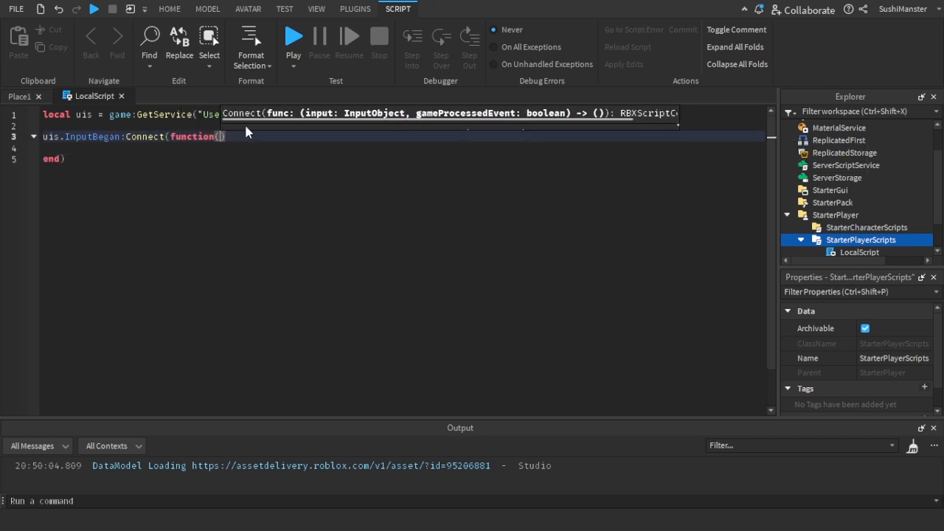
# Step: Write an InputBegan handler that ignores typing and checks for Enum.KeyCode.R
pyautogui.write('input, typing')
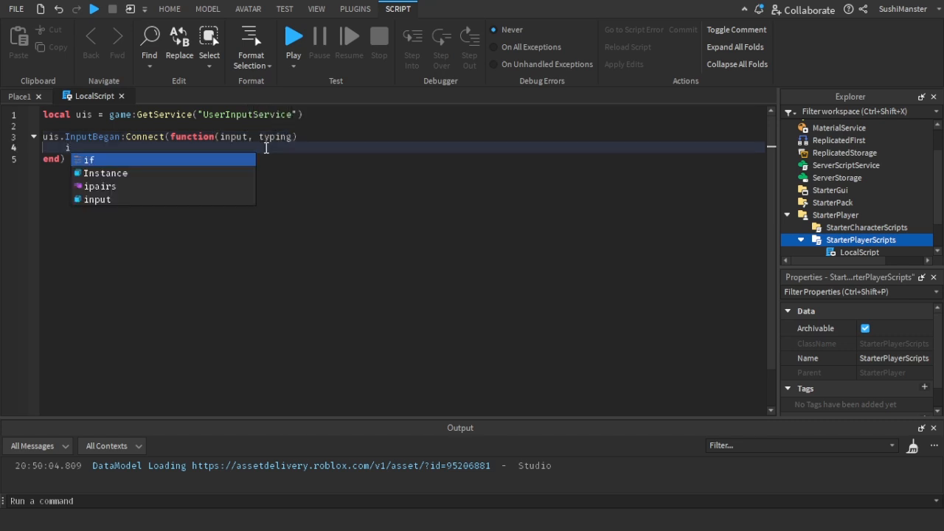
pyautogui.write('f input.k')
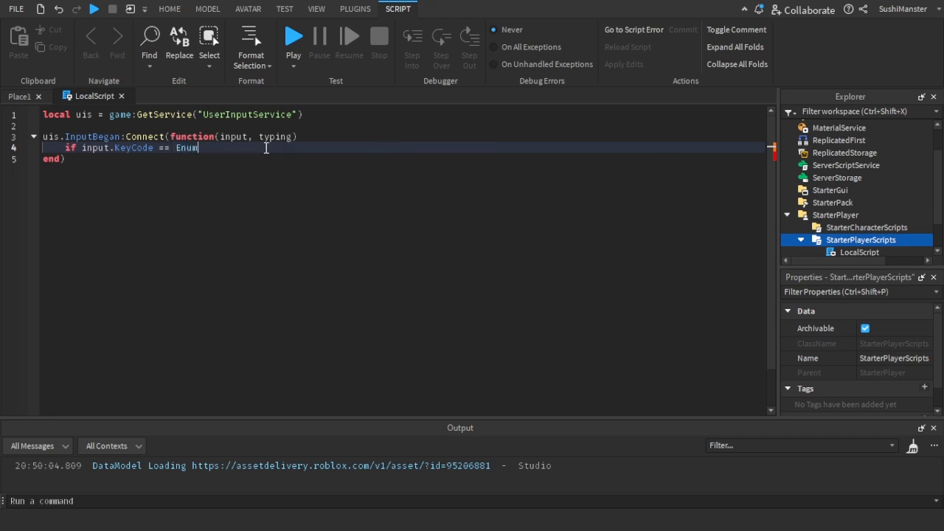
pyautogui.write('.KeyCode.')
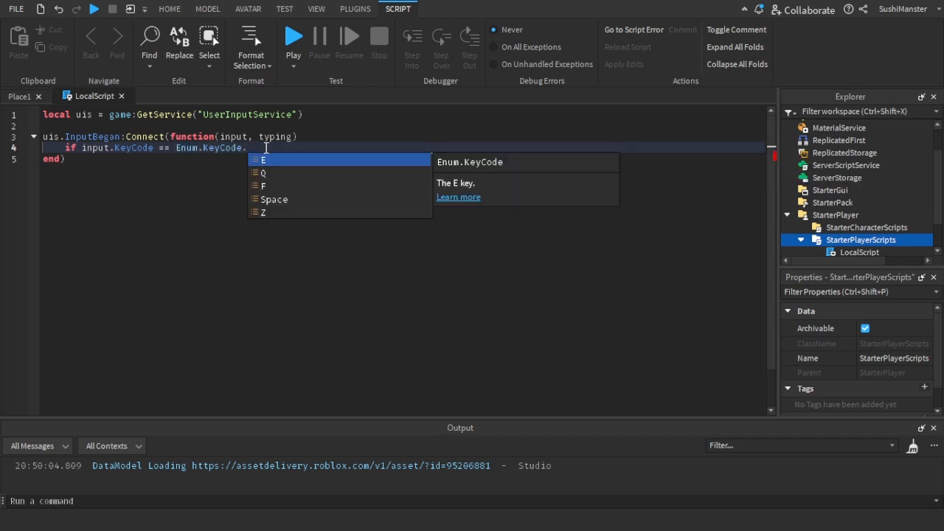
pyautogui.write('R then')
pyautogui.write('-- fire remote')
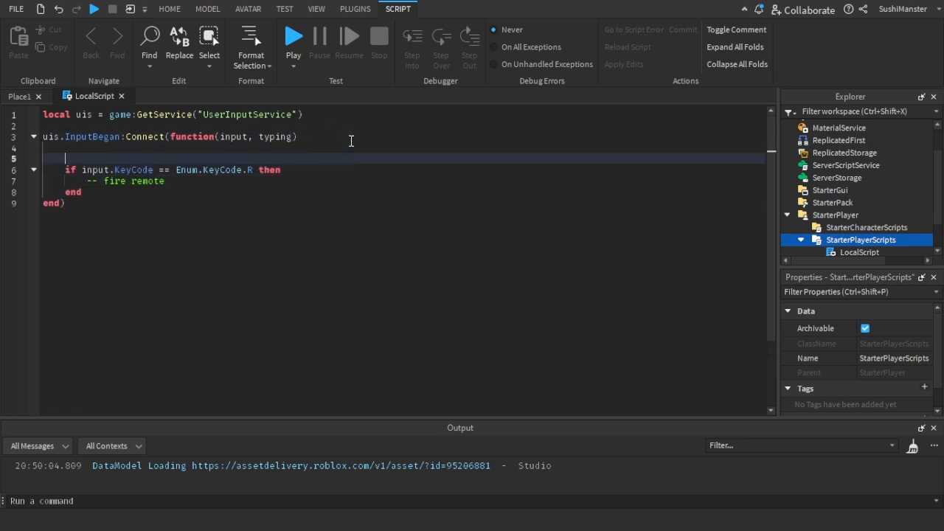
pyautogui.write('if typing then return end')
pyautogui.write('remo')
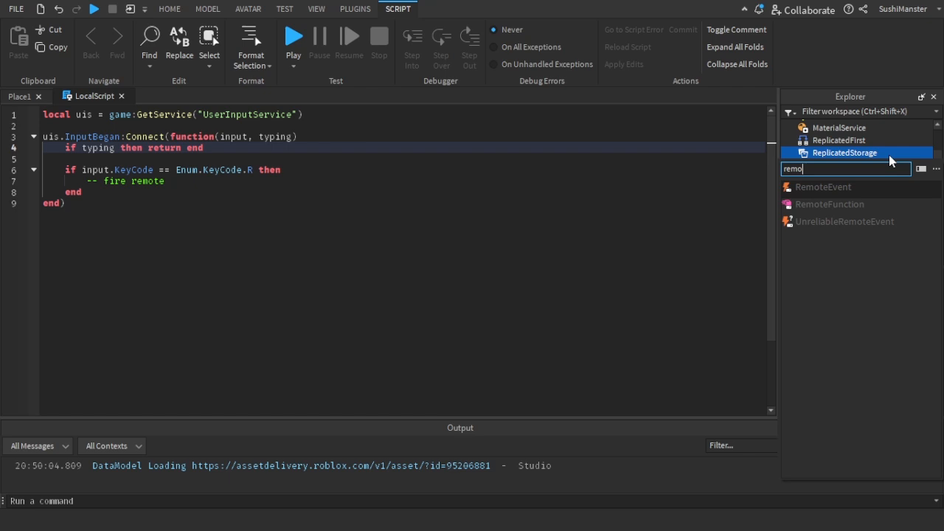
# Step: Rename the new RemoteEvent in ReplicatedStorage to fireballRemote
pyautogui.rightClick(823, 187)
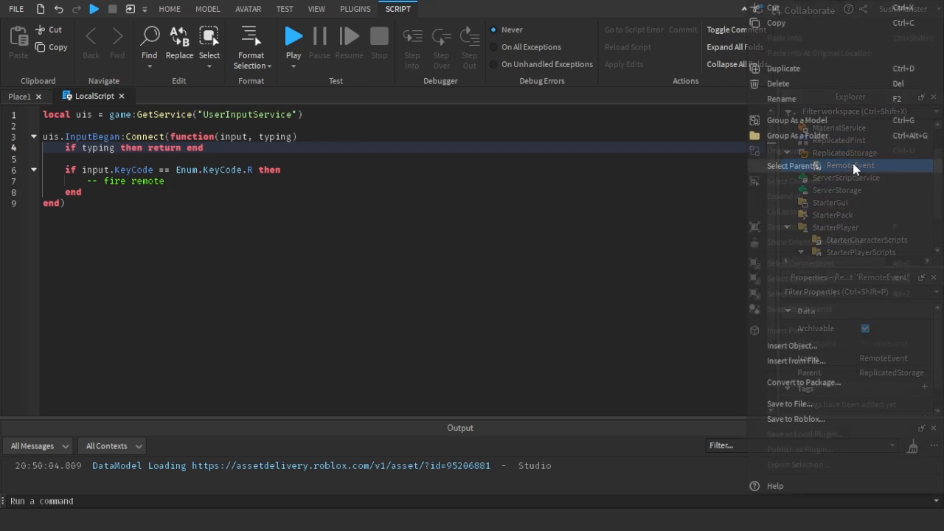
pyautogui.click(781, 98)
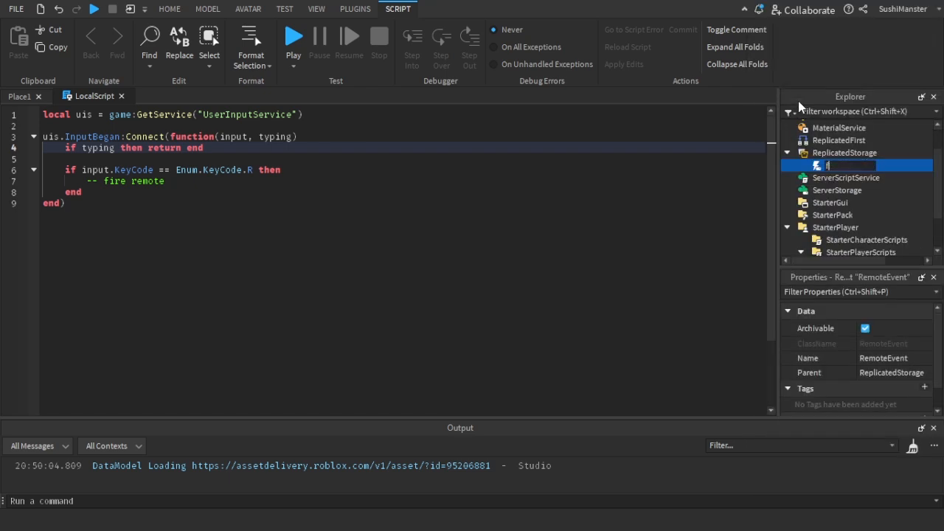
pyautogui.write('ireballRemote')
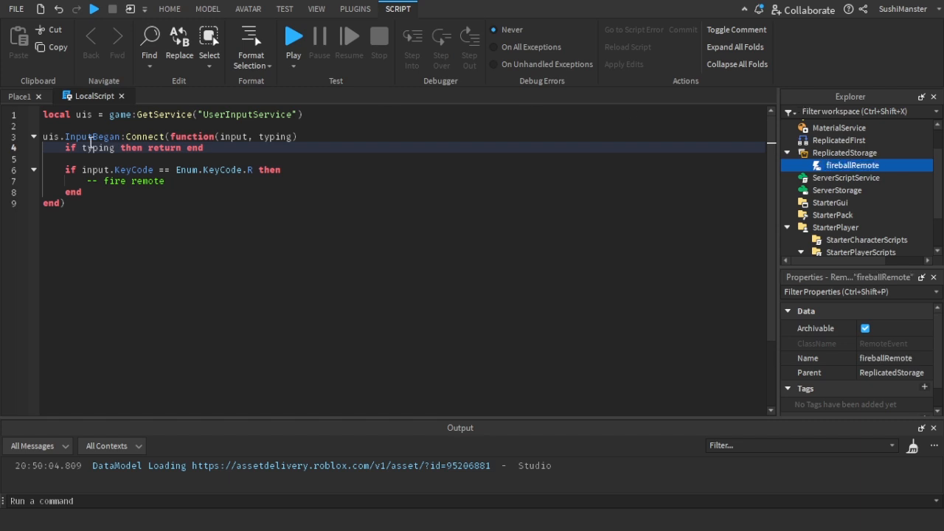
# Step: Fetch fireballRemote with WaitForChild and call remote:FireServer() inside the R check
pyautogui.write('l')
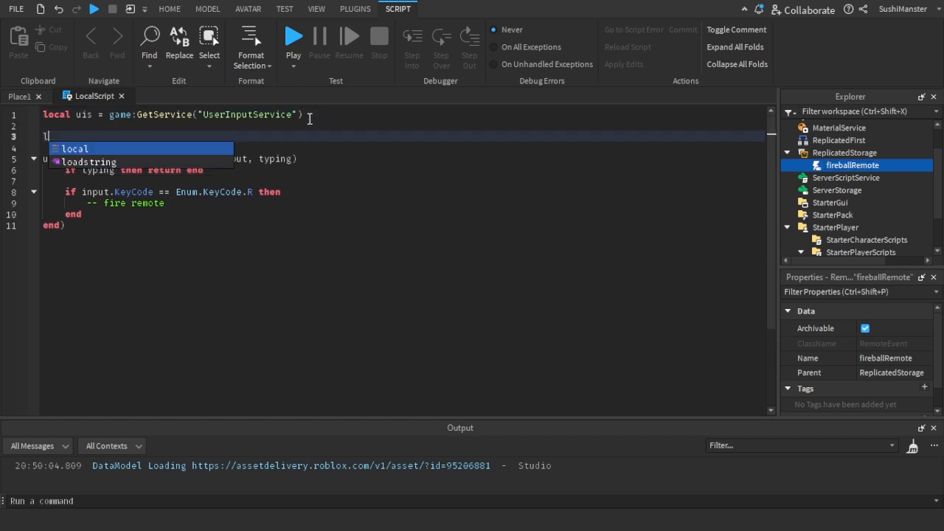
pyautogui.write('ocal remote = game')
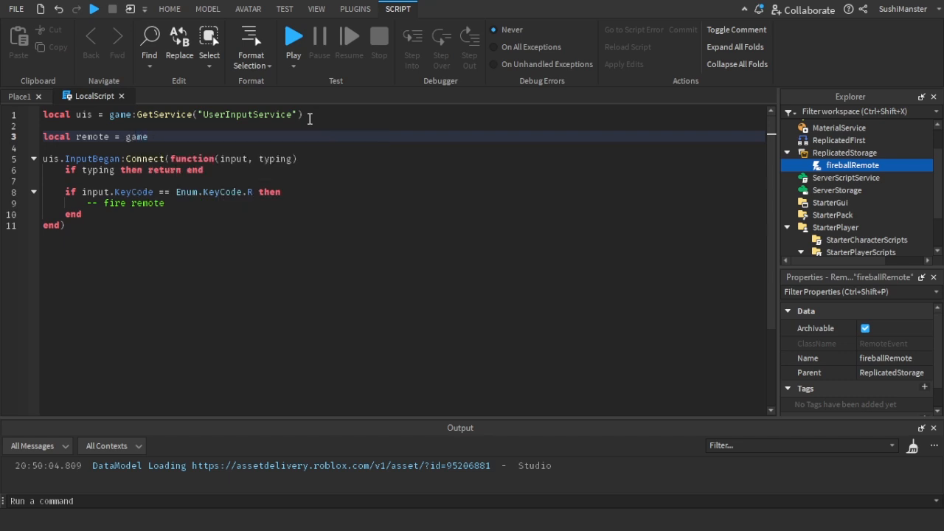
pyautogui.write('.ReplicatedStorage:WaitForChild("fireballRemote')
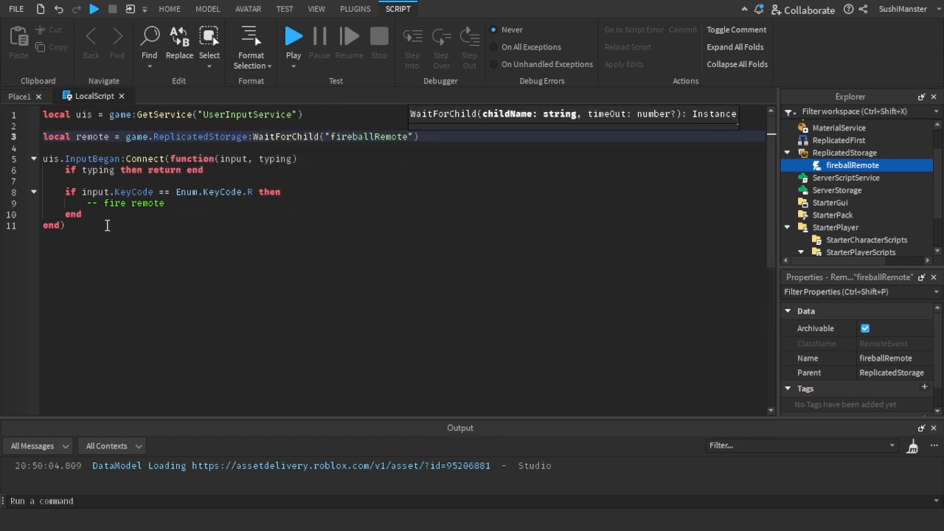
pyautogui.write('fi')
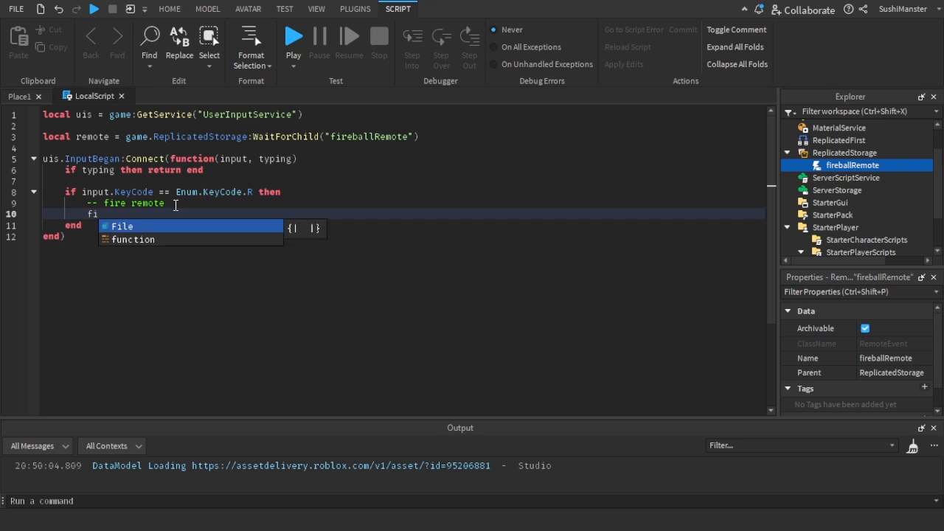
pyautogui.write('re')
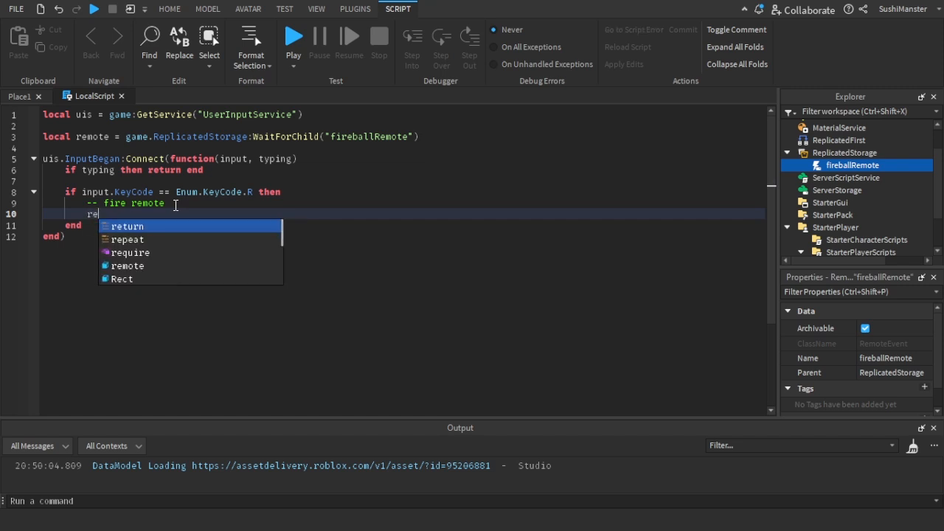
pyautogui.write('remote:fires')
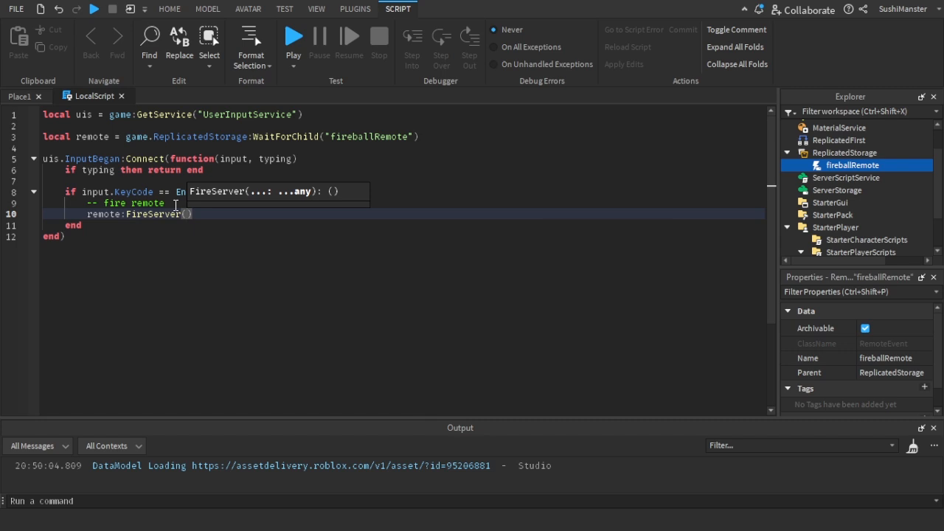
pyautogui.moveTo(804, 197)
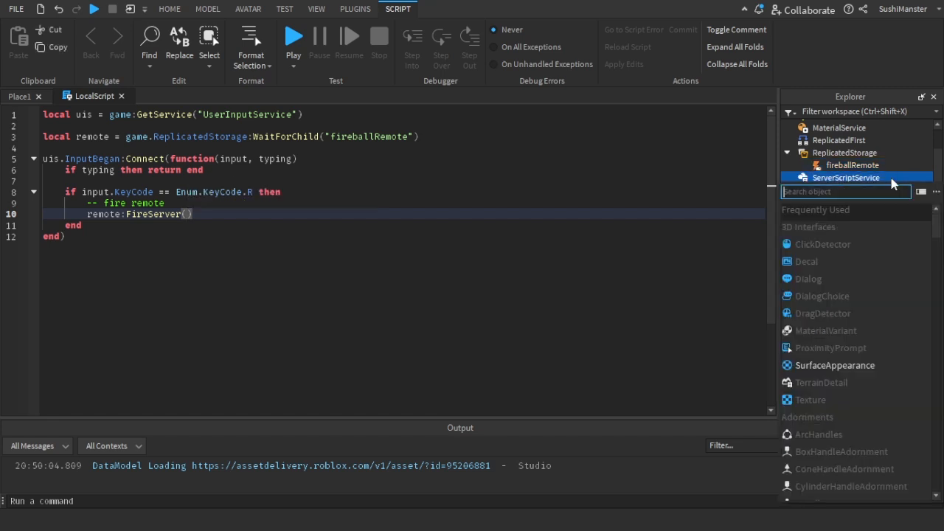
# Step: Add a server Script that references fireballRemote and connects its OnServerEvent
pyautogui.click(853, 164)
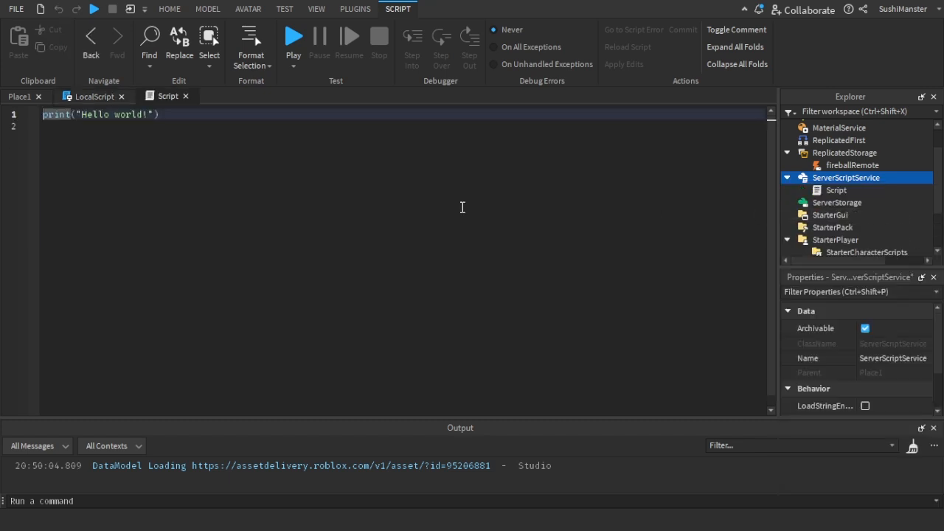
pyautogui.write('local re')
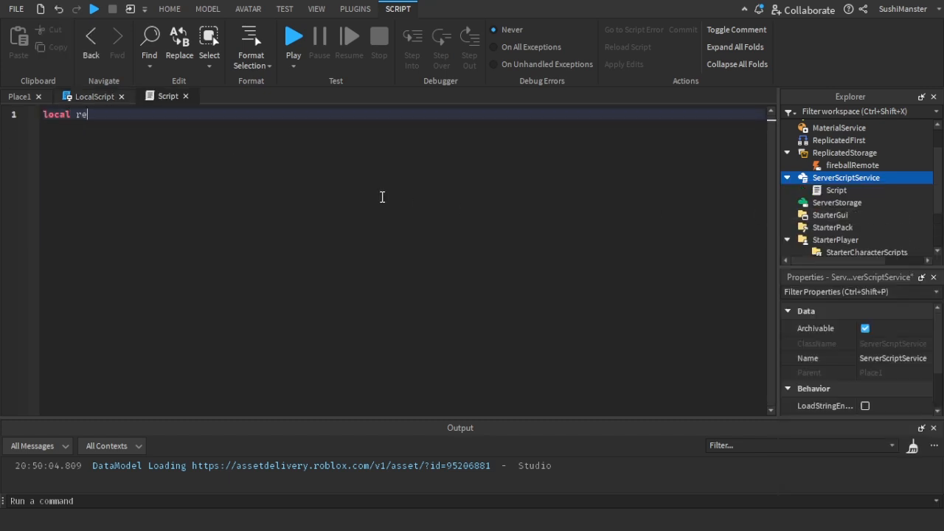
pyautogui.write('mote = game.ReplicatedStorage:WaitForChild("')
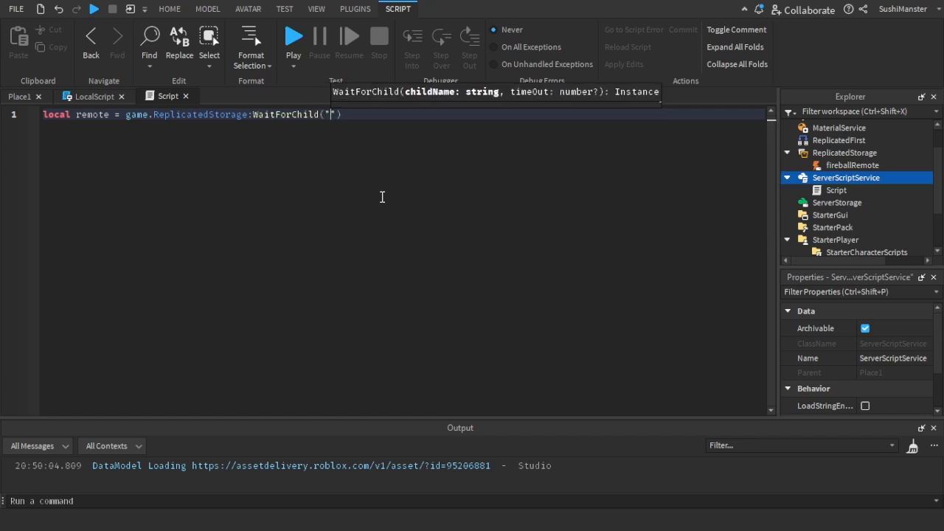
pyautogui.write('fireballRemote')
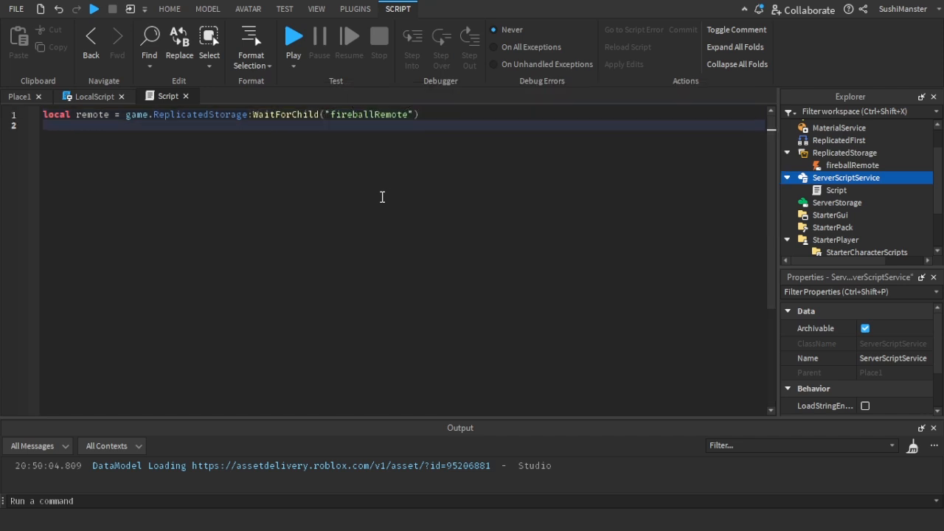
pyautogui.write('remote.OnServerEvent:Connect(function(player')
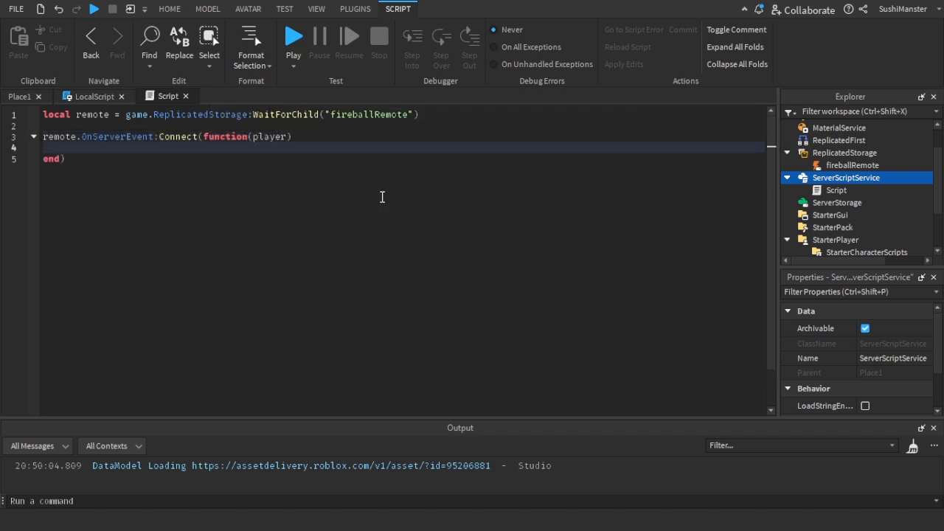
# Step: Get the character and create a new Part with Shape set to Ball
pyautogui.write('local character = player.Character')
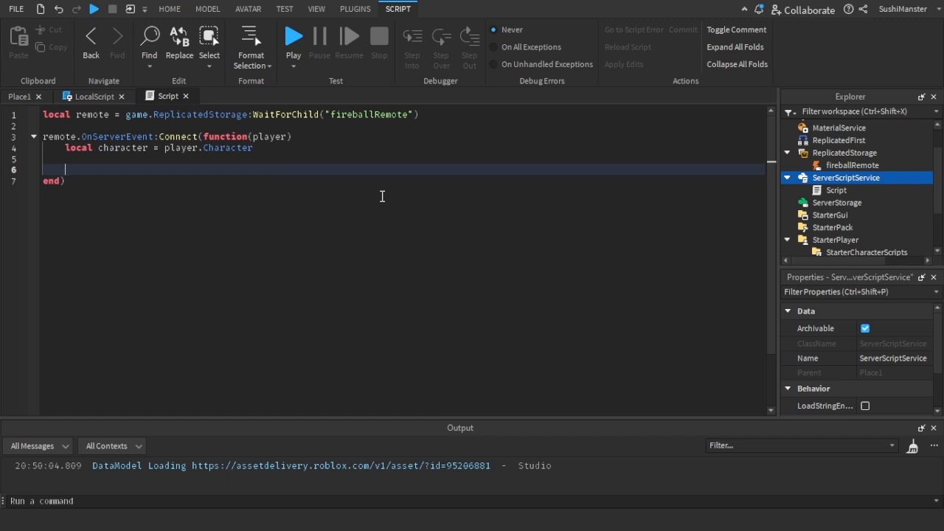
pyautogui.write('local fireball')
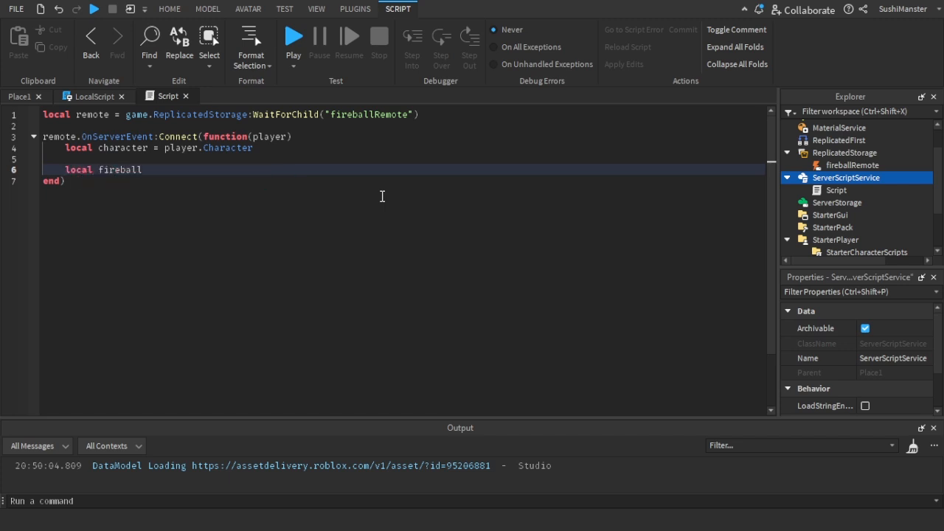
pyautogui.write('= Instance.new("')
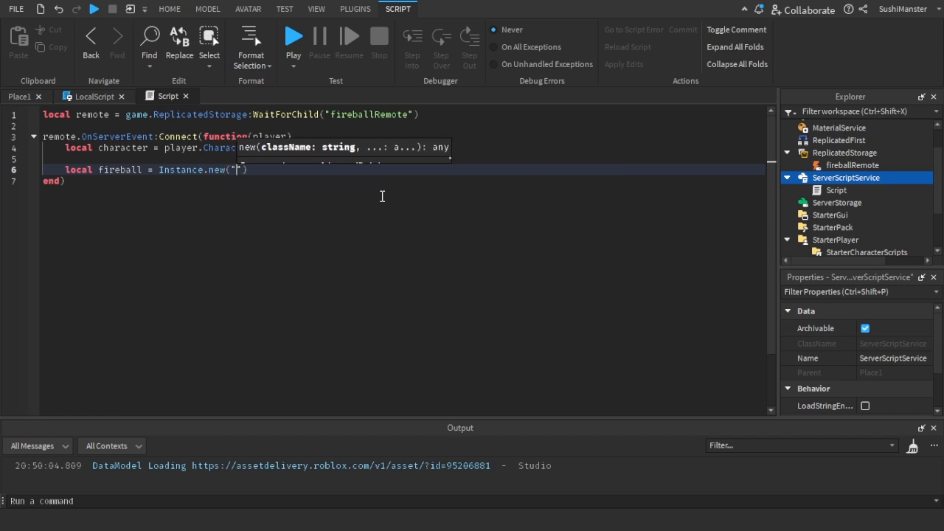
pyautogui.write('Part')
pyautogui.write('fireball.Shape = Enum')
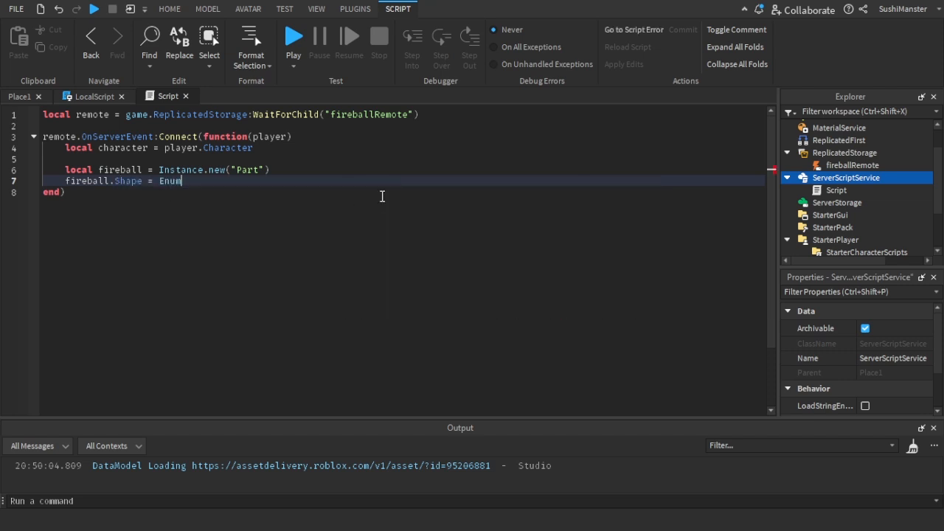
pyautogui.write('PartType.')
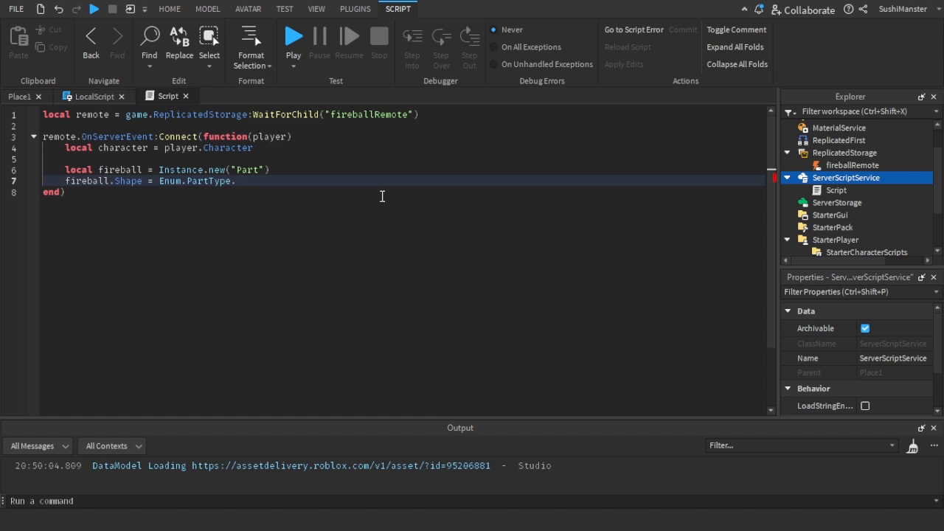
pyautogui.write('Ball')
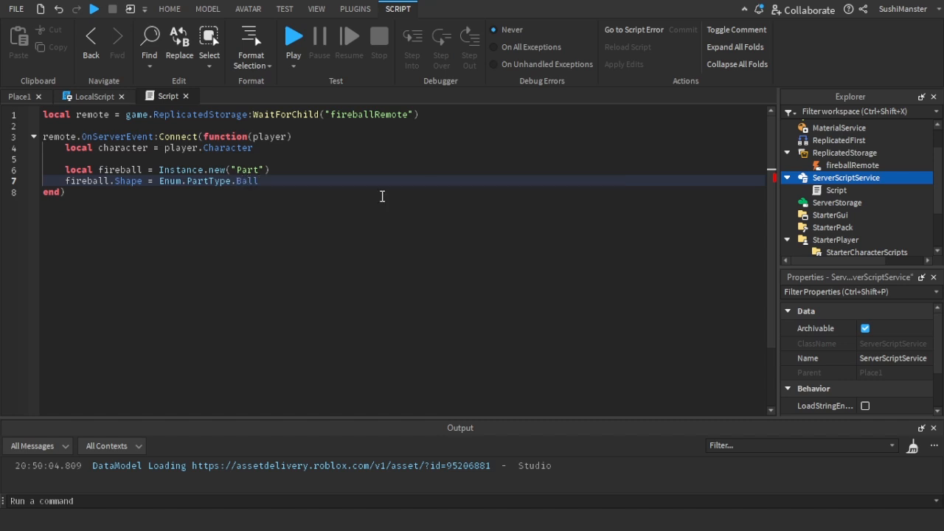
pyautogui.press('enter')
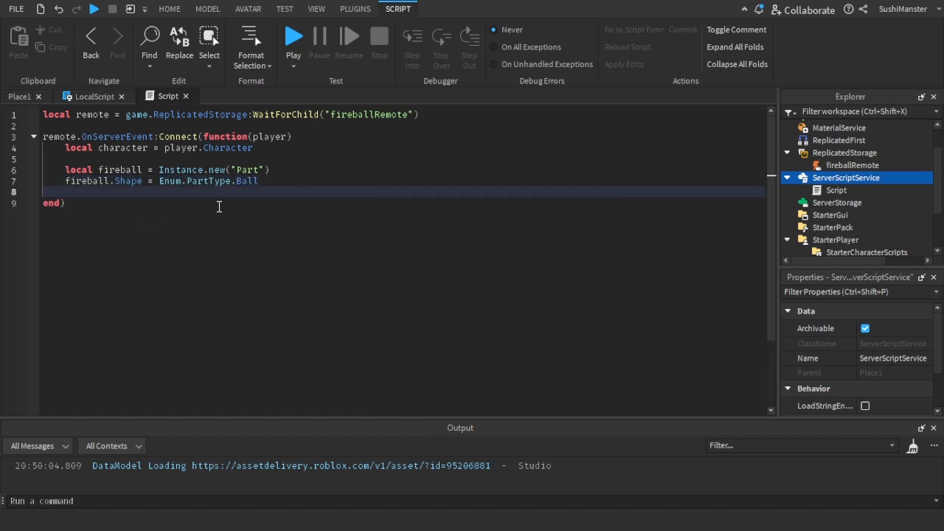
pyautogui.moveTo(250, 203)
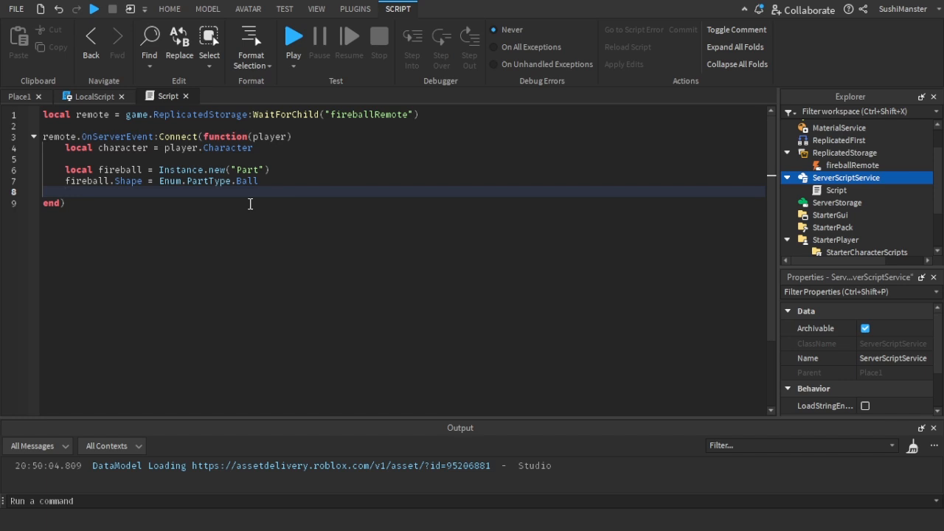
# Step: Give the fireball a Vector3 size, orange BrickColor and plastic material
pyautogui.write('fireball')
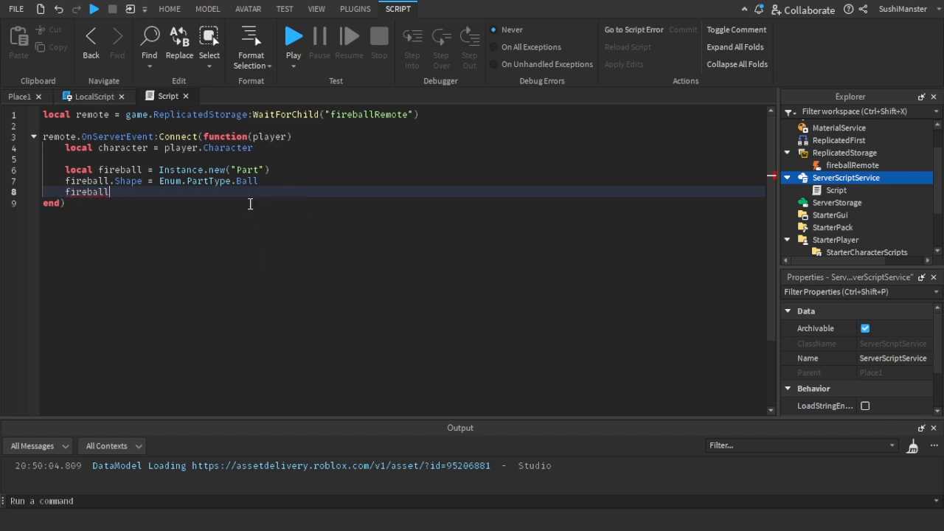
pyautogui.write('.Size')
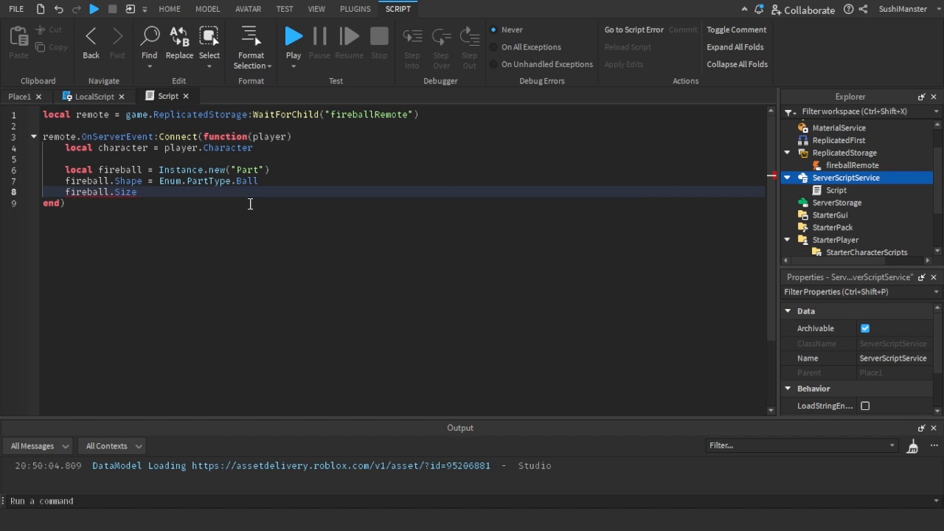
pyautogui.write('= vector3.new(0,0,0')
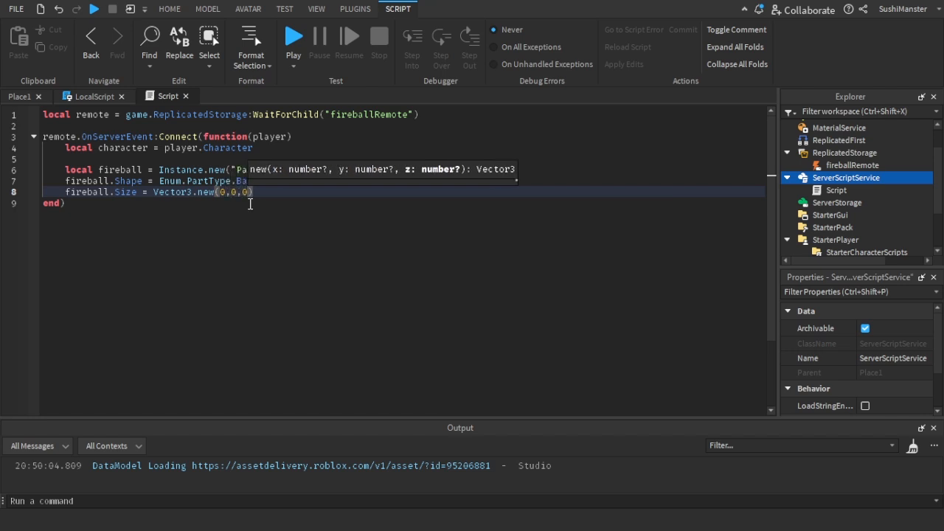
pyautogui.write('fireball.BrickColor = BrickColor.new("')
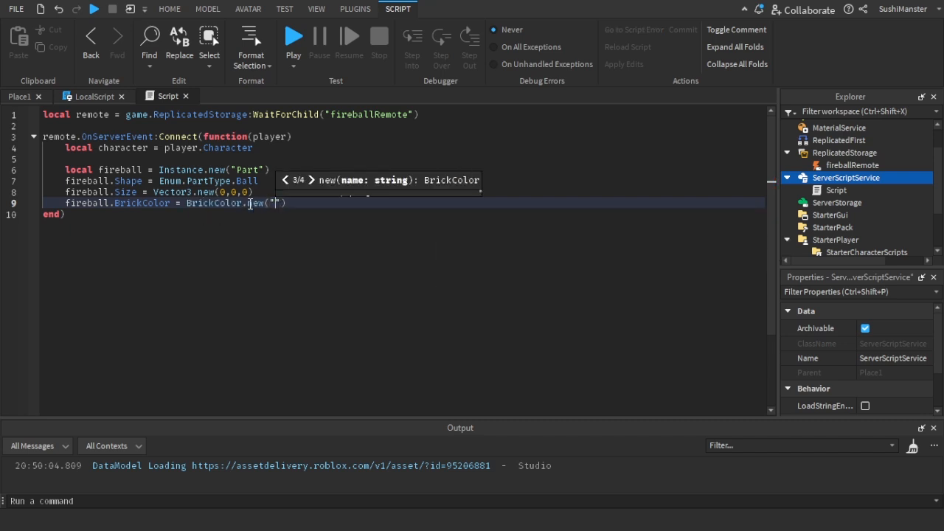
pyautogui.write('orange')
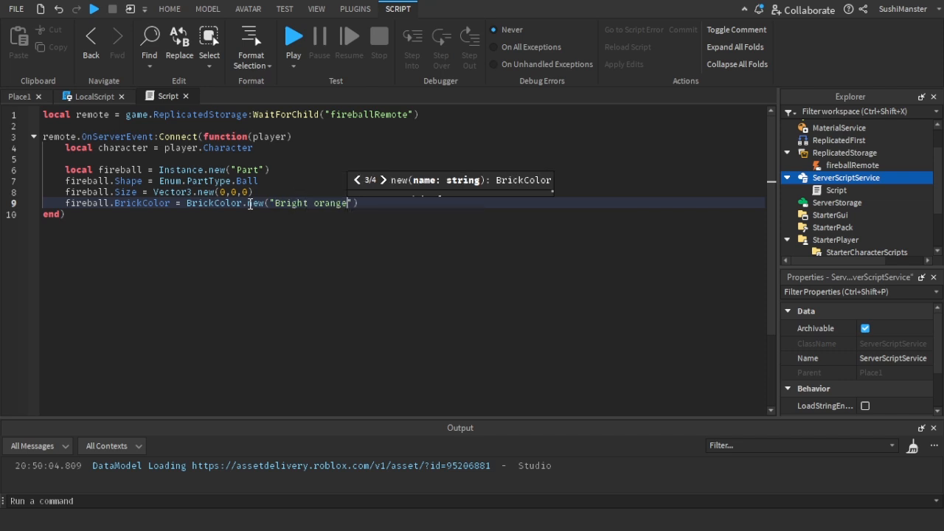
pyautogui.write('fireball.Material =')
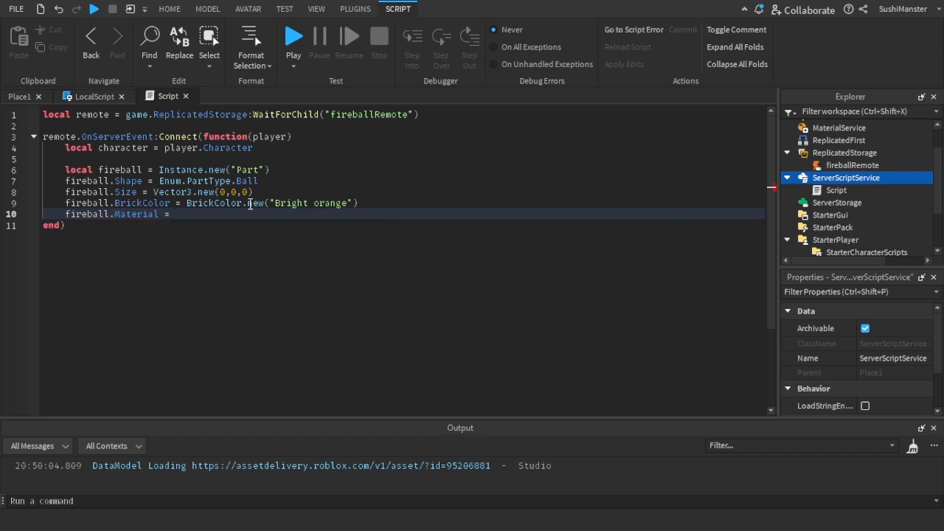
pyautogui.write('Enum.Material.Plastic')
pyautogui.write('fireball.')
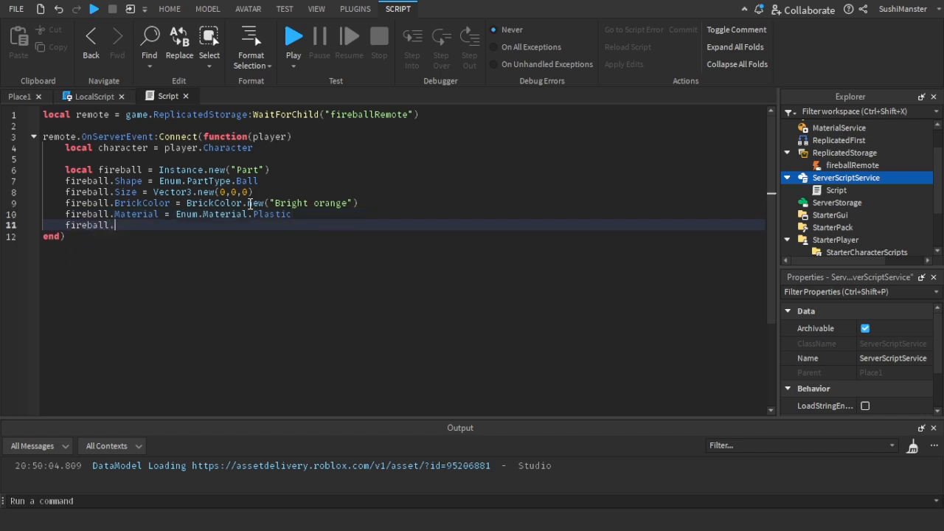
# Step: Turn off the fireball's CastShadow and name it "fireball"
pyautogui.write('CastShadow = false')
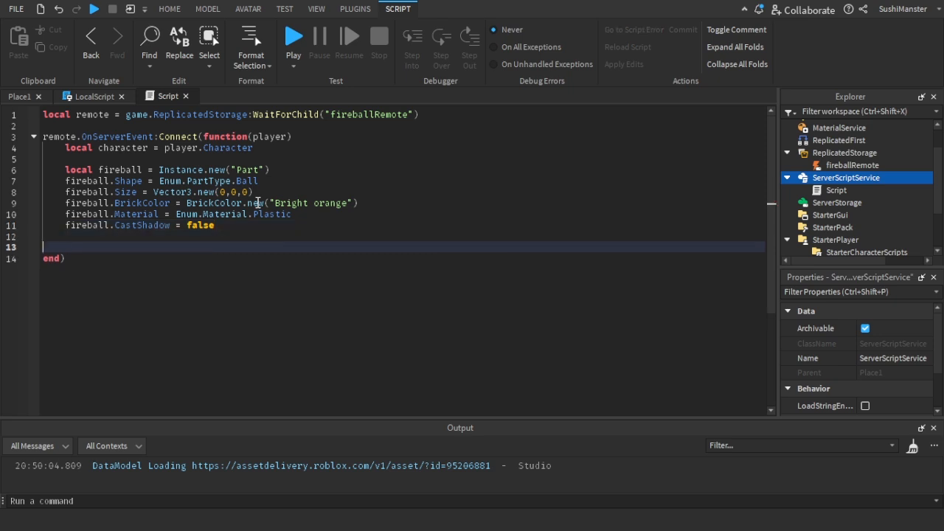
pyautogui.write('fireball.Name =')
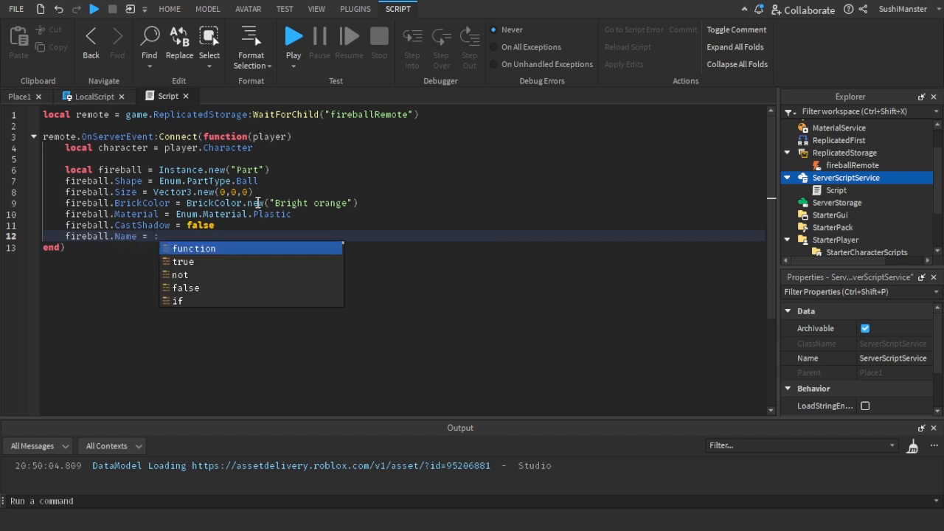
pyautogui.write('"fi')
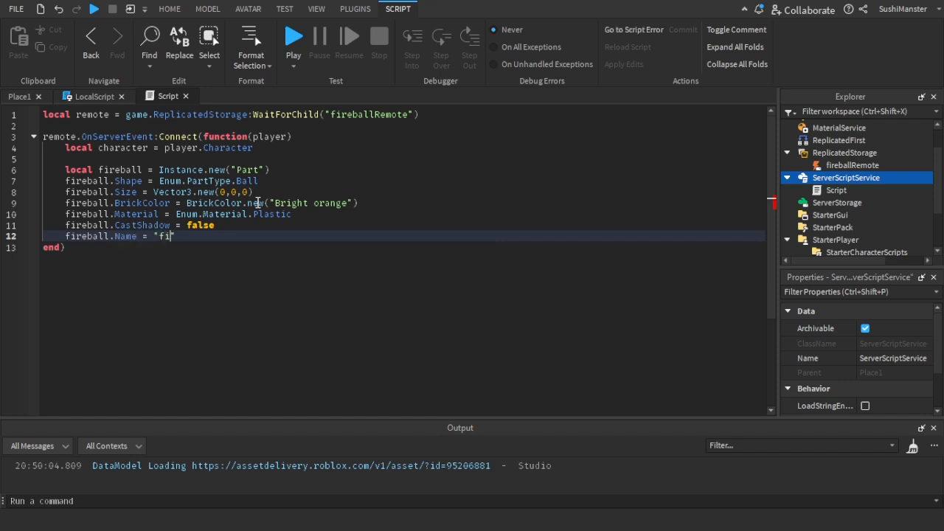
pyautogui.write('reball')
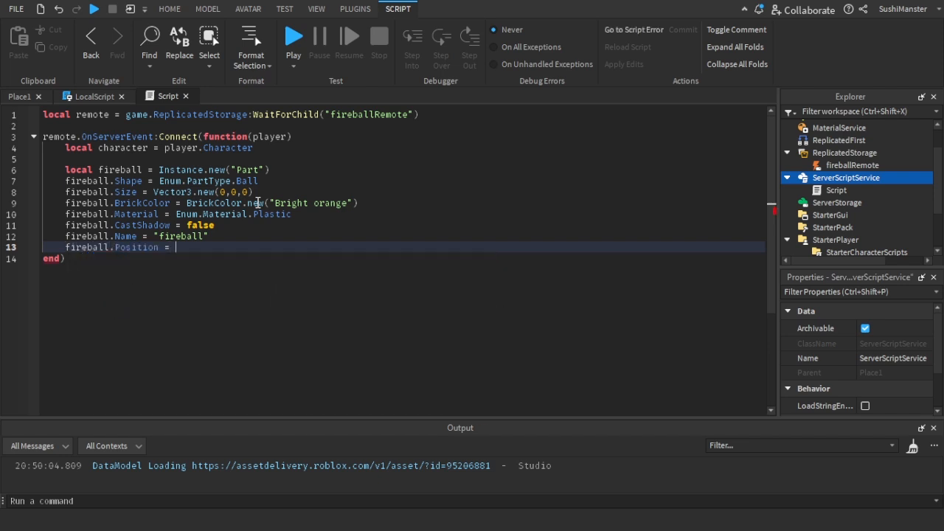
pyautogui.write('local rootpart =')
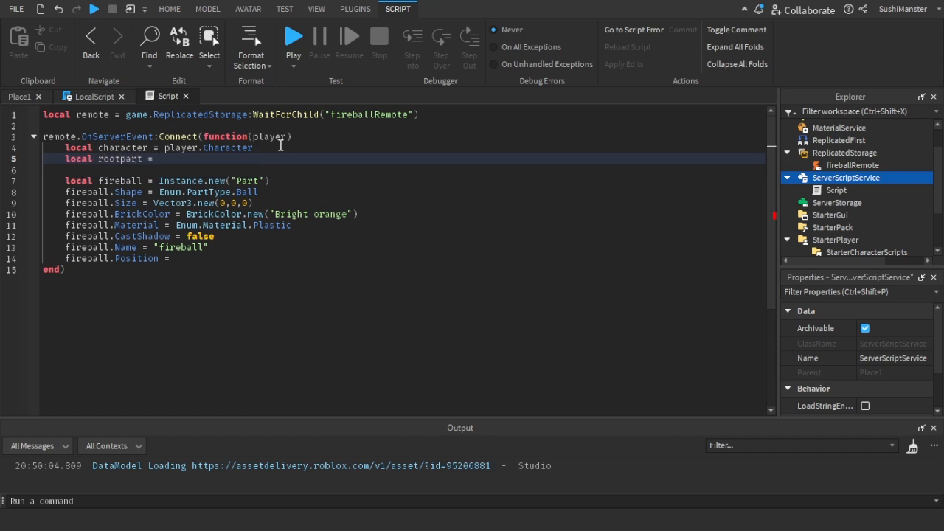
# Step: Position the fireball at rootpart.CFrame.LookVector * 10 and parent it to workspace
pyautogui.write('character.RootPart')
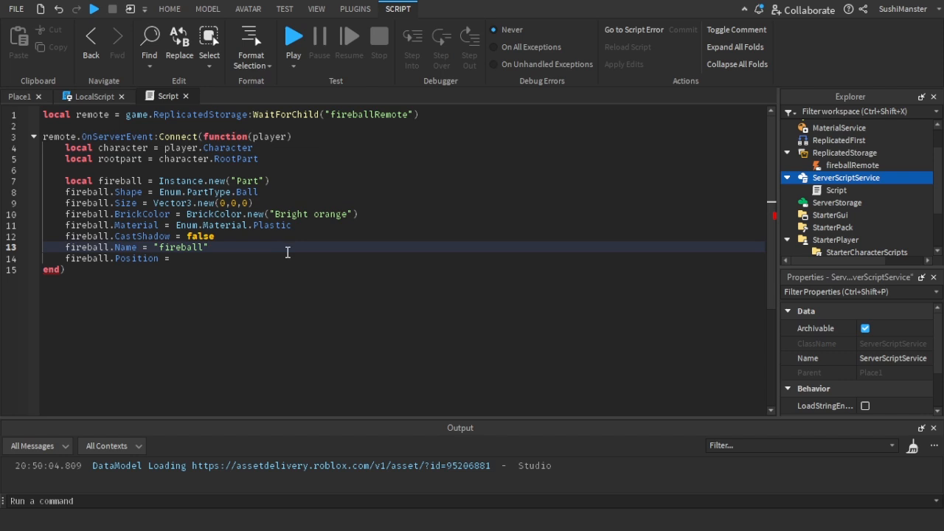
pyautogui.write('rootpart')
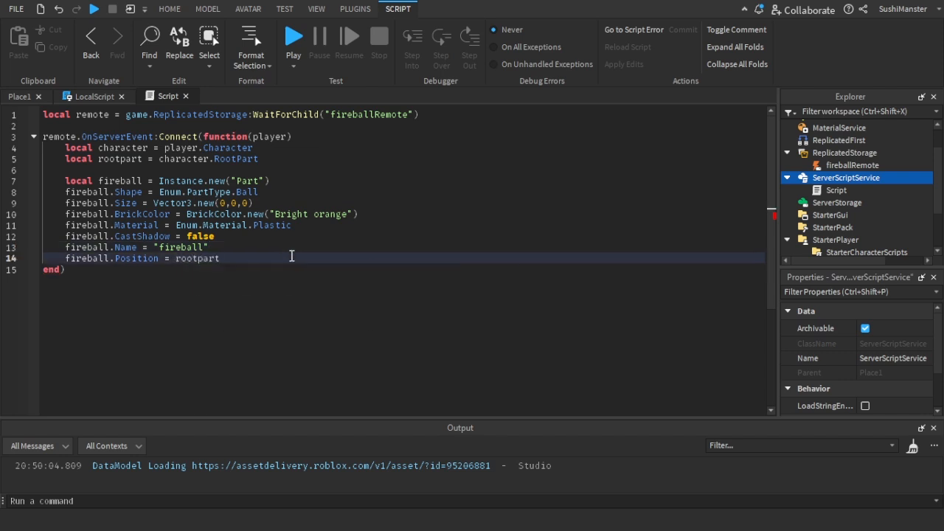
pyautogui.write('.CFrame')
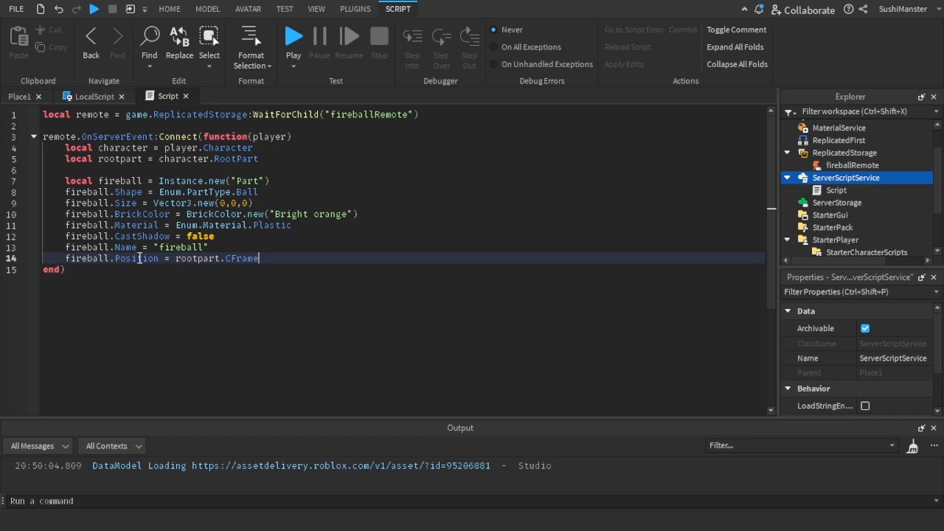
pyautogui.write('.L')
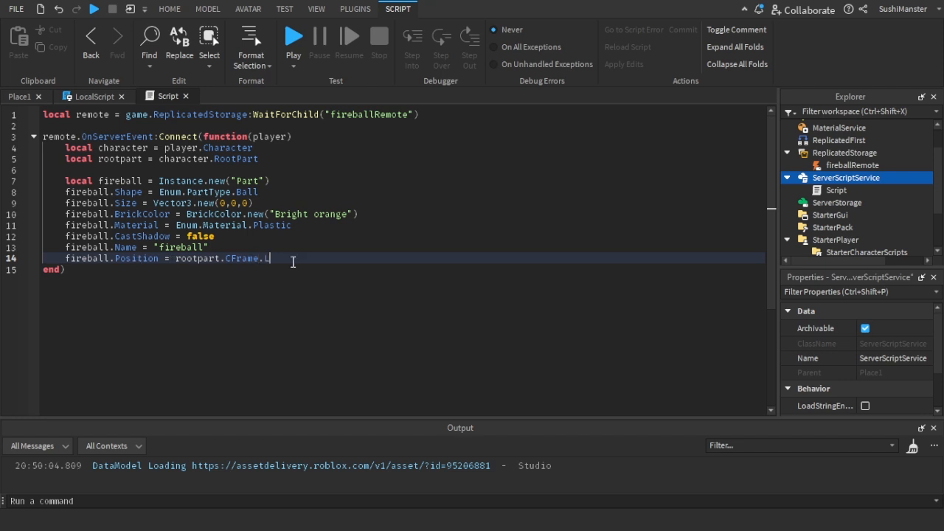
pyautogui.write('ookVector')
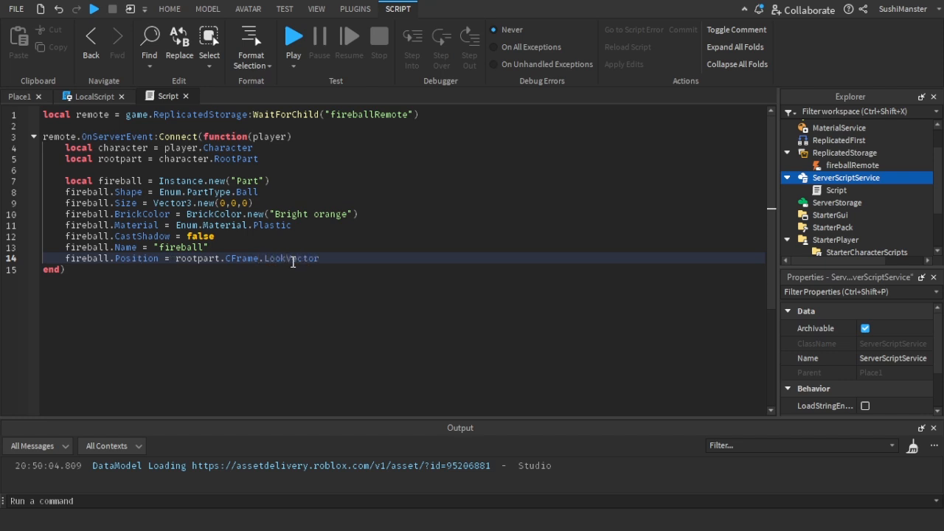
pyautogui.write('* 10')
pyautogui.write('fireball')
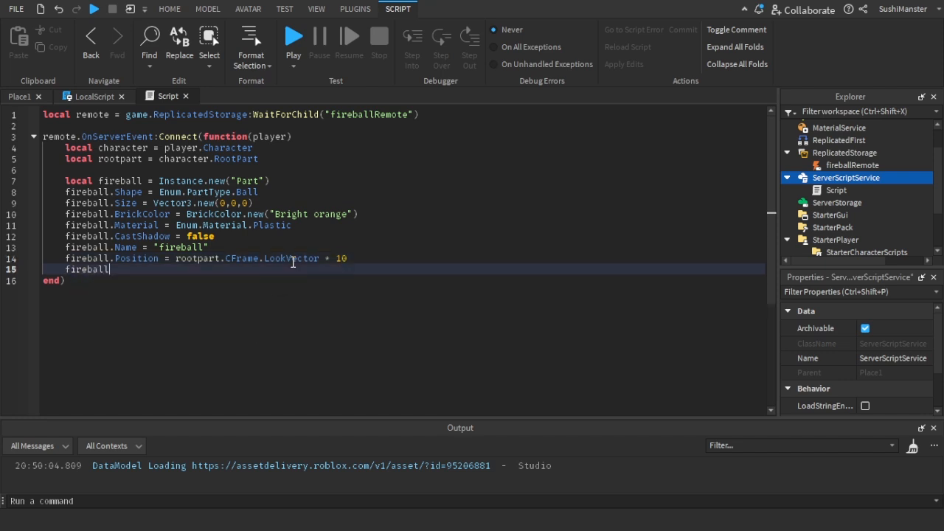
pyautogui.write('.Parent = workspace')
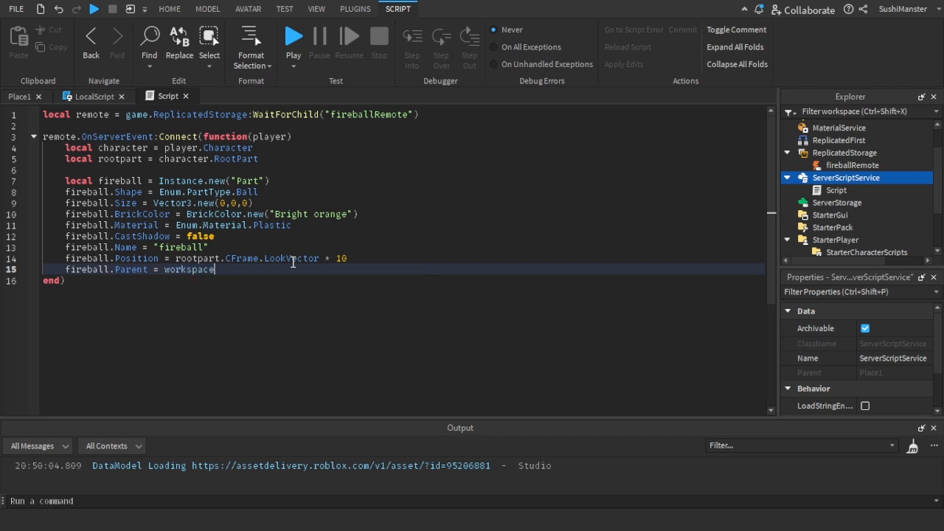
pyautogui.write('local bv = Instance.new("BodyVelocity"')
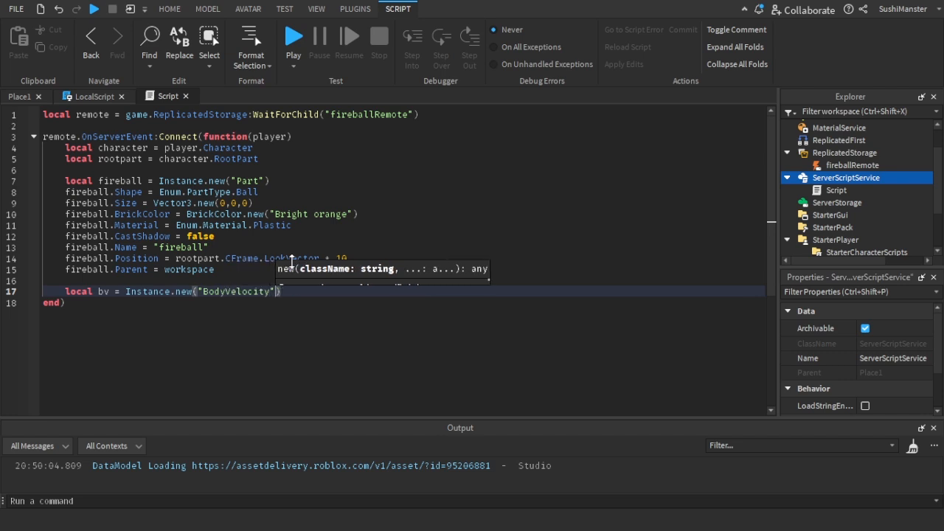
# Step: Give bv a math.huge MaxForce, LookVector * 100 velocity, and parent it to fireball
pyautogui.write('bv.')
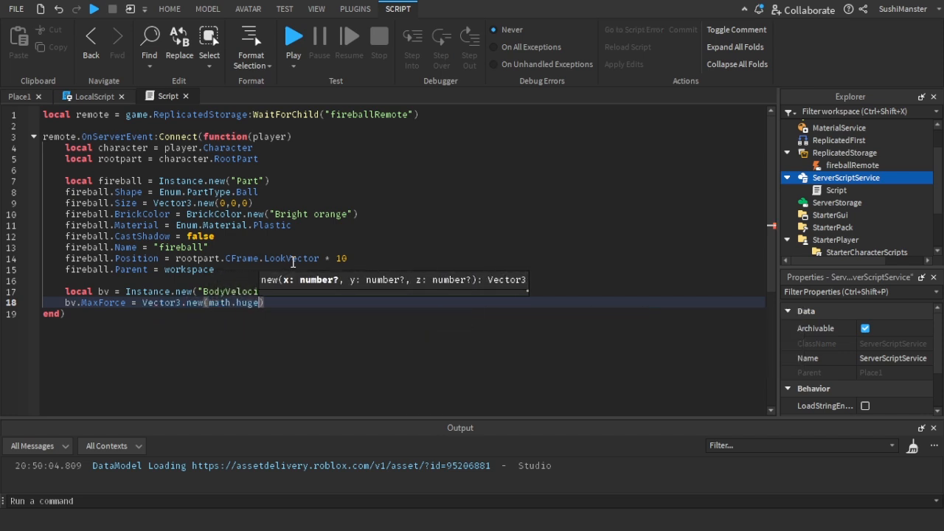
pyautogui.write(', math.huge, math.huge')
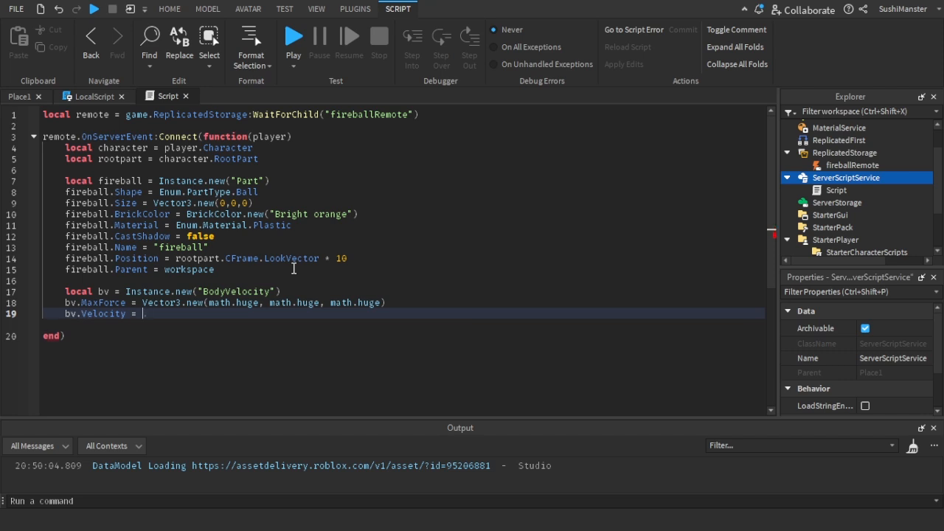
pyautogui.write('rootpart.CFrame.LookVect')
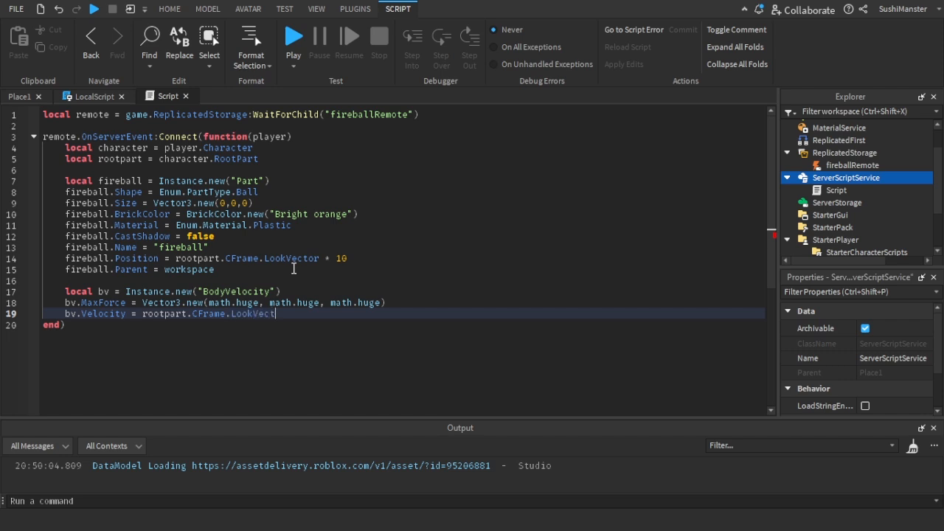
pyautogui.write('* 20')
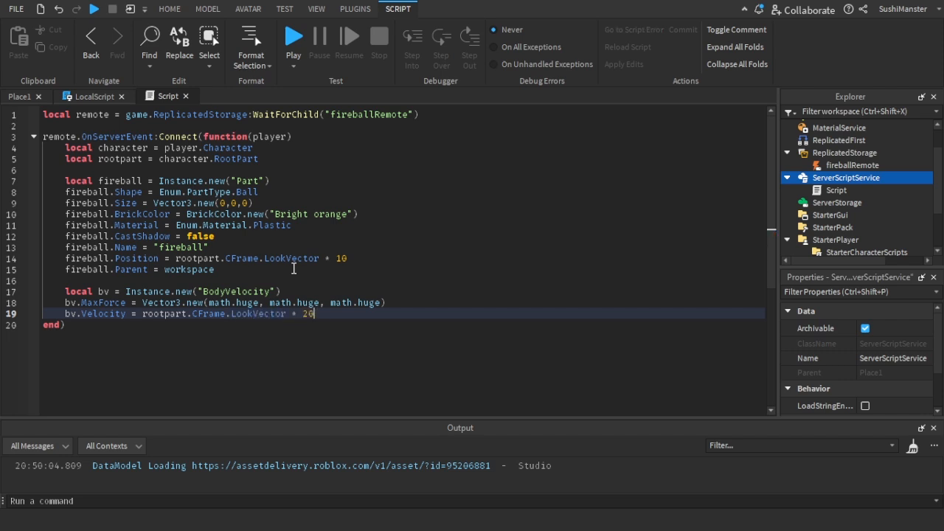
pyautogui.write('00')
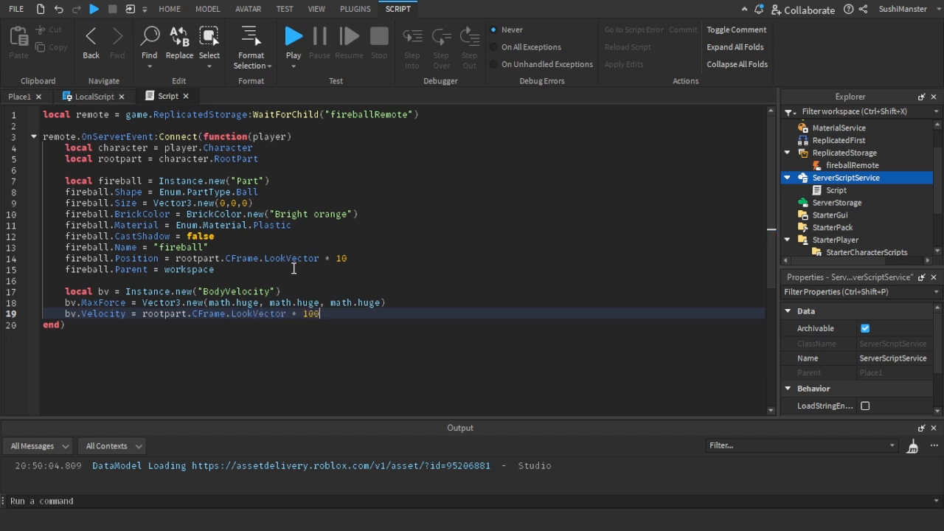
pyautogui.press('Return')
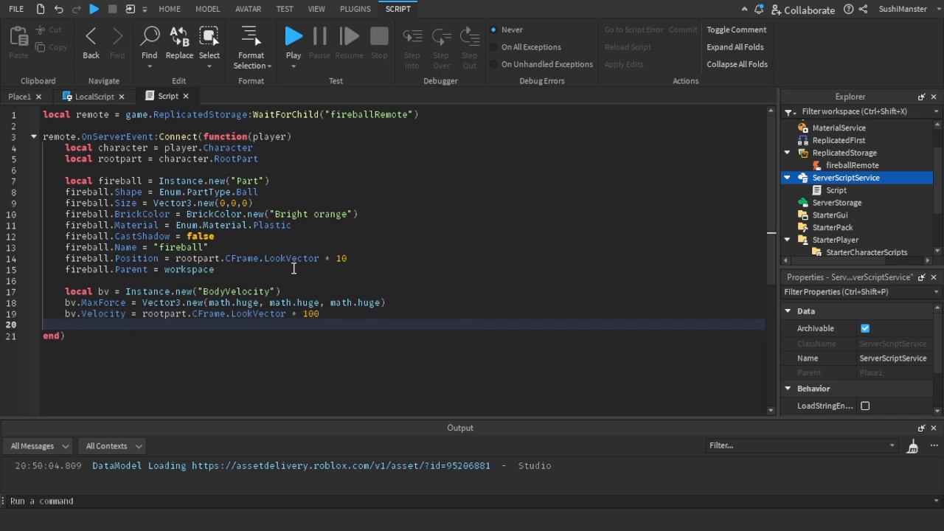
pyautogui.write('bv.pa')
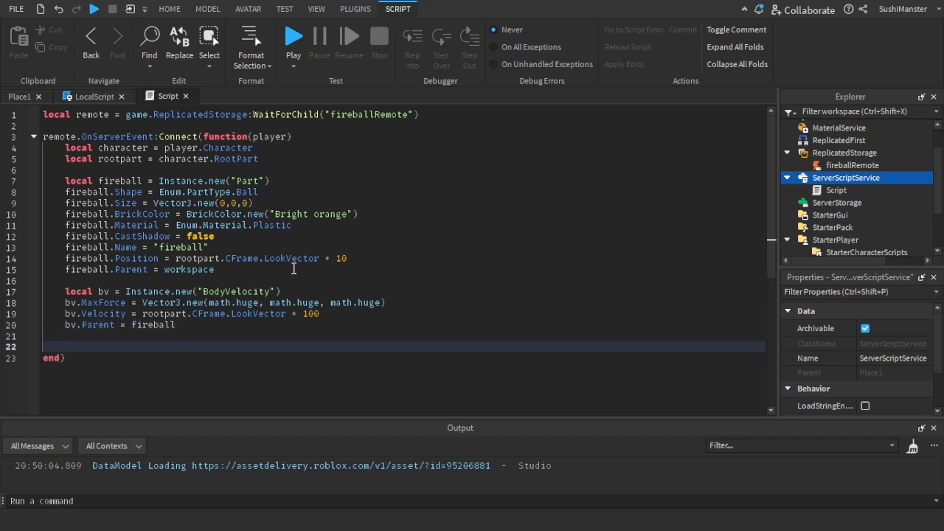
pyautogui.write('fireball.Touched:Connect(function(hit')
pyautogui.write('local')
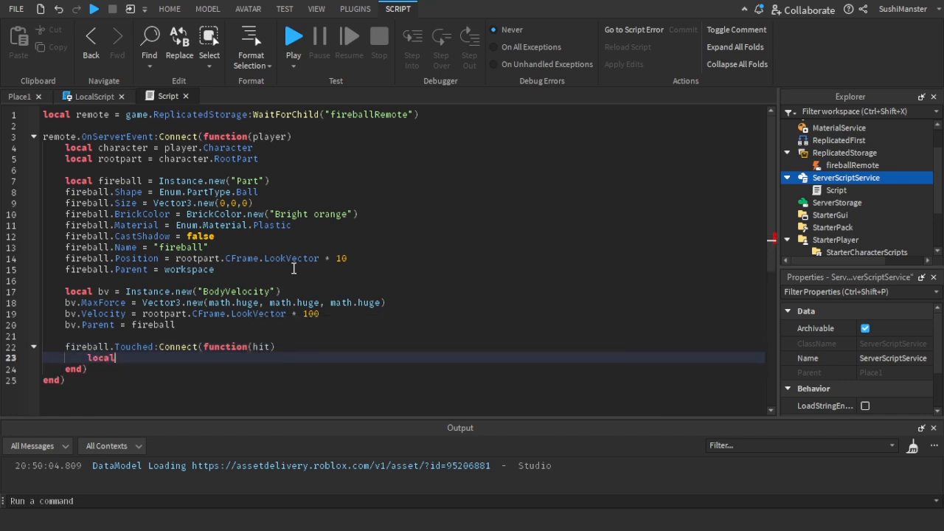
# Step: Start a fireball Touched handler that finds the hit part's Model ancestor
pyautogui.write('character = hit')
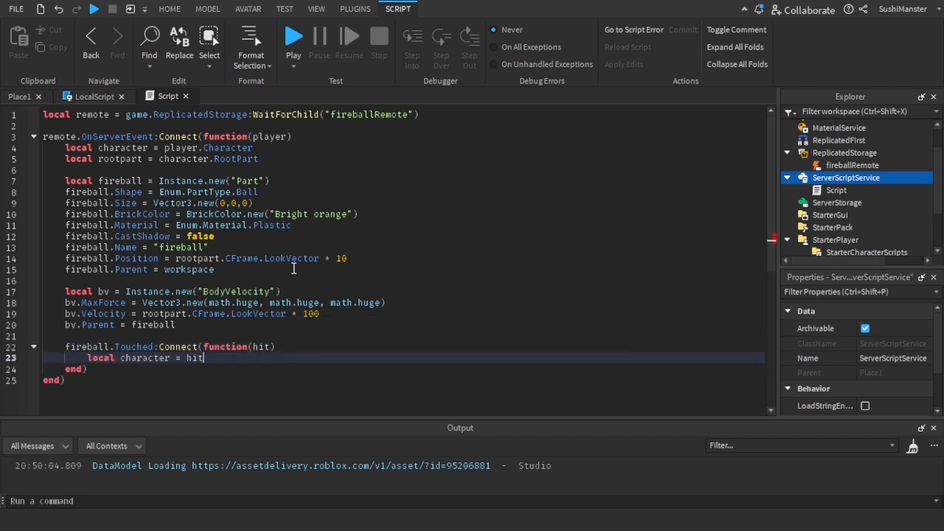
pyautogui.write('.FindFirstAncestorOfClass("')
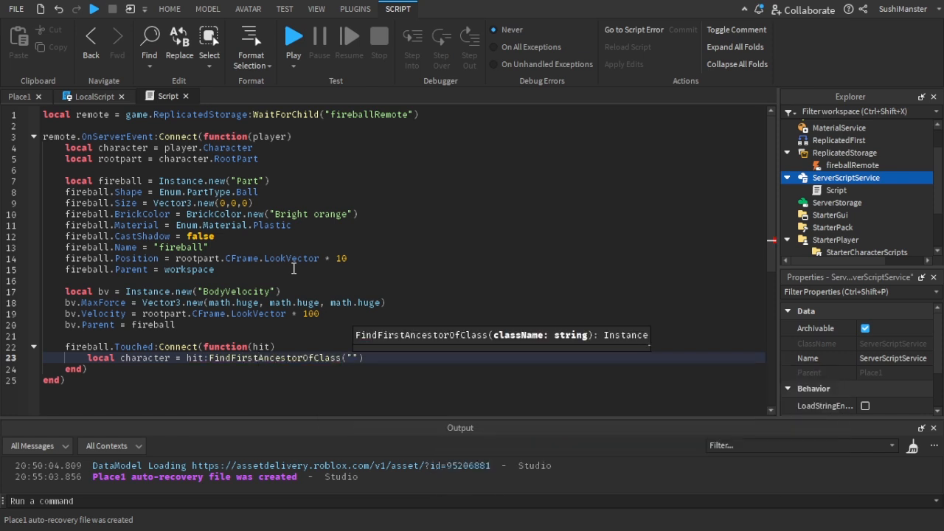
pyautogui.write('Model')
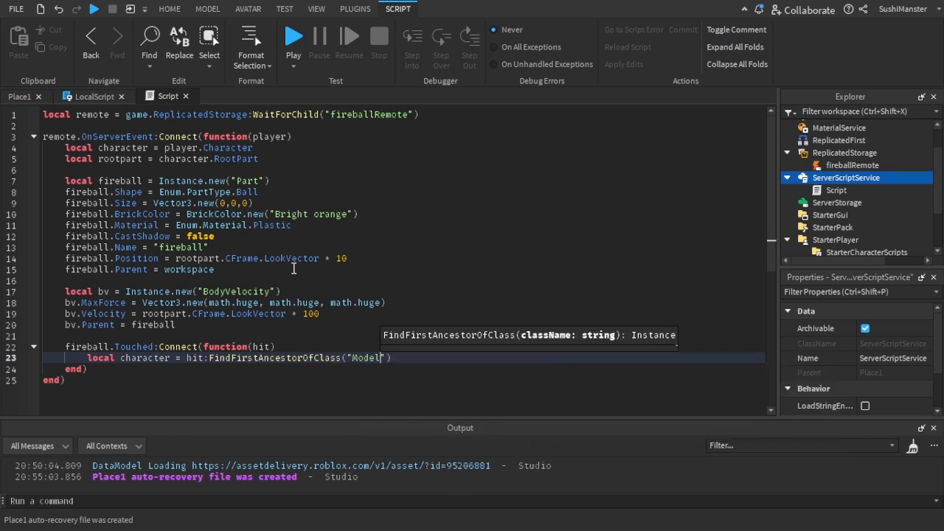
pyautogui.press('Return')
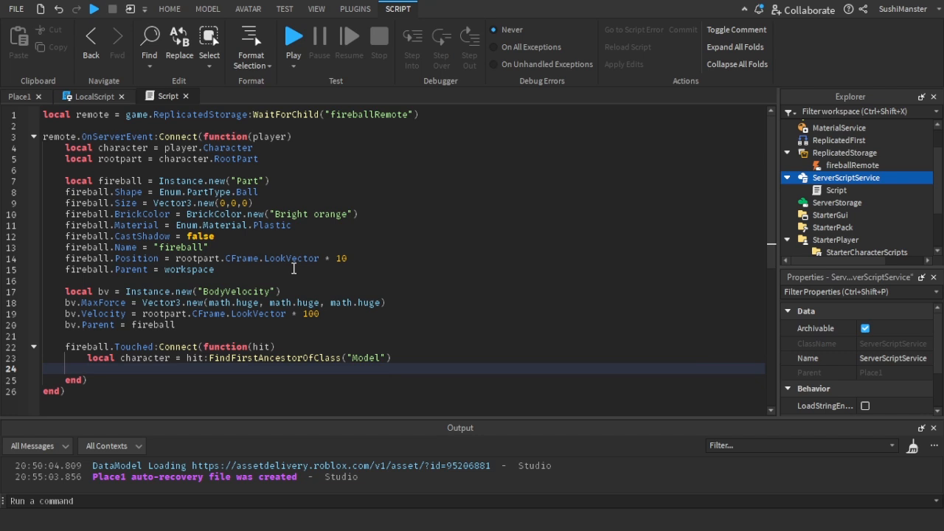
# Step: Deal 50 Humanoid damage, destroy the fireball, and add it to game.Debris
pyautogui.write('if character then')
pyautogui.write('local h')
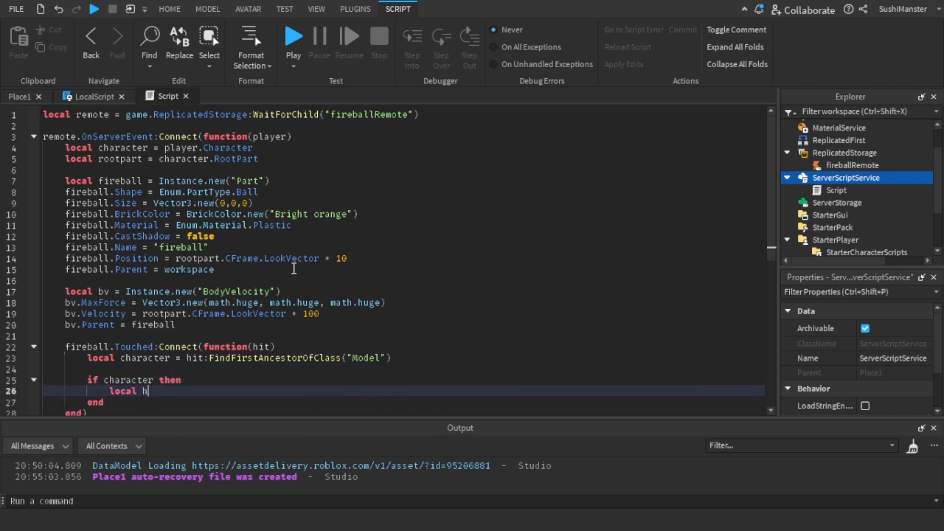
pyautogui.write('umanoid = character:FindFirstChildOfClass("')
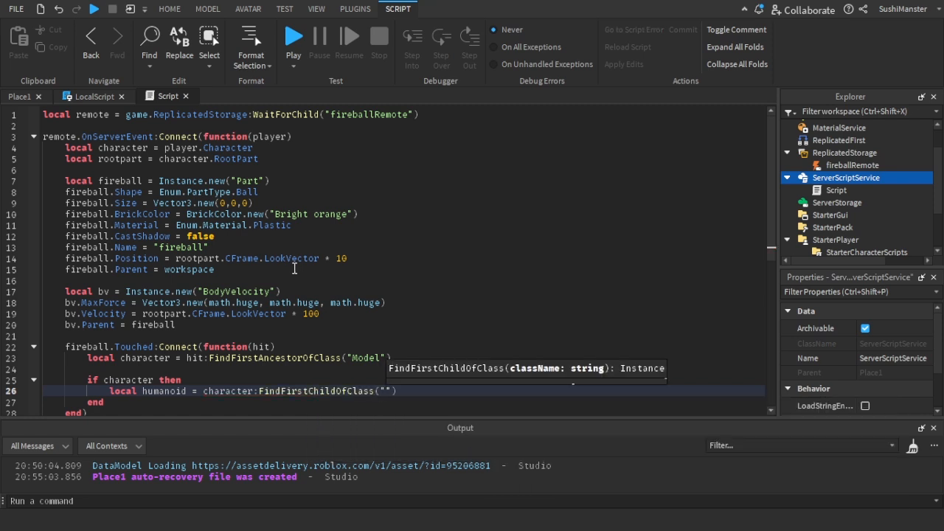
pyautogui.write('humanoid:TakeDamage(')
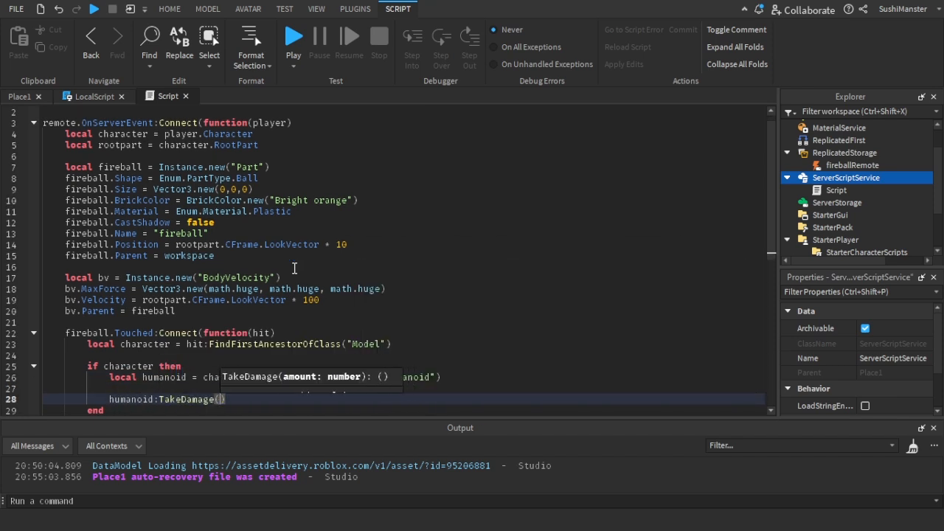
pyautogui.write('fireball.desr')
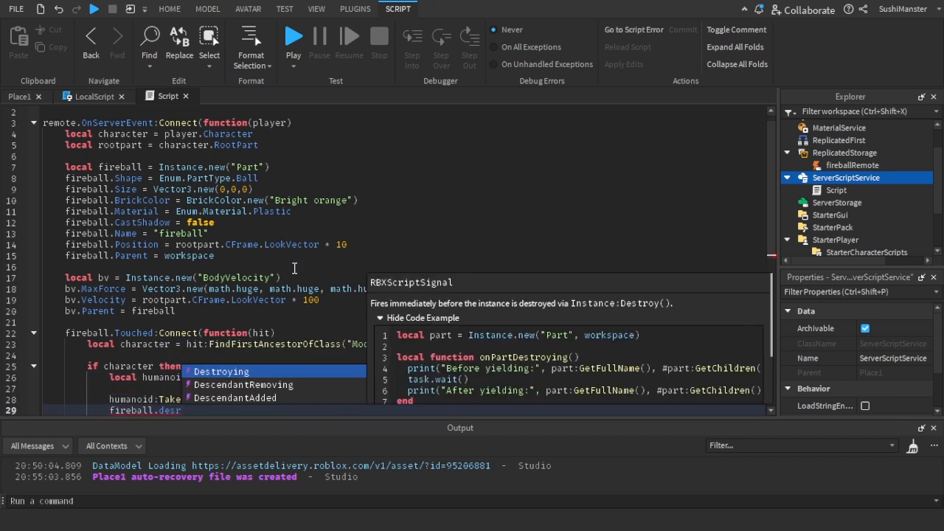
pyautogui.write('Destroy(')
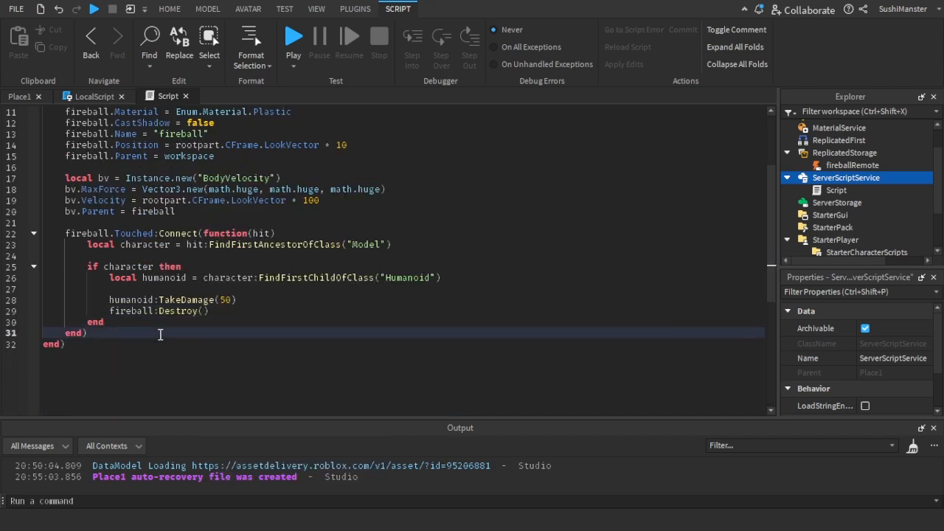
pyautogui.write('game.Debris:ad')
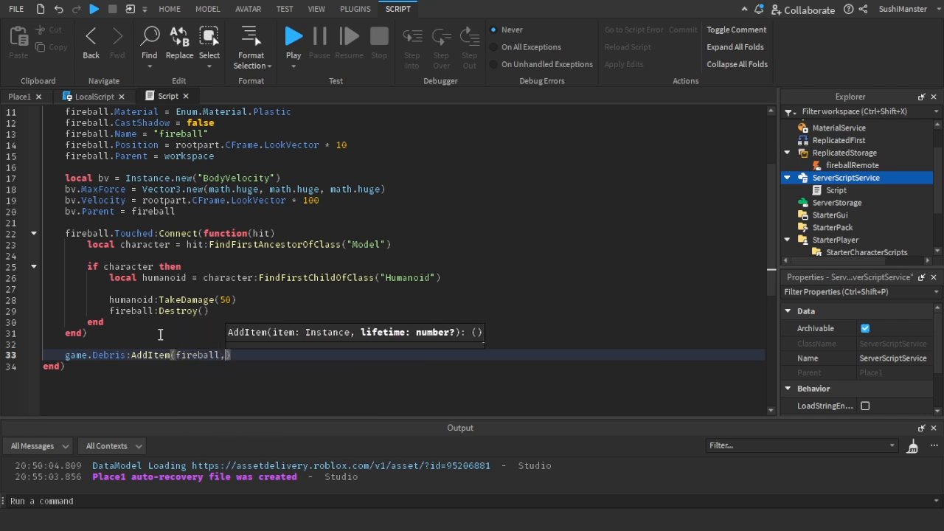
pyautogui.scroll(3)
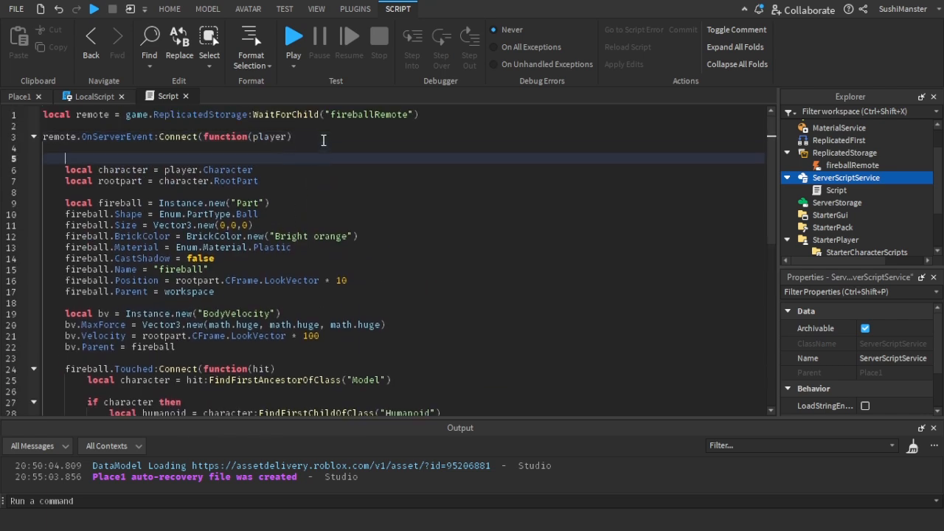
# Step: Add print("firing fireball") to the handler and review the LocalScript and fireballRemote
pyautogui.write('print("firing fireball')
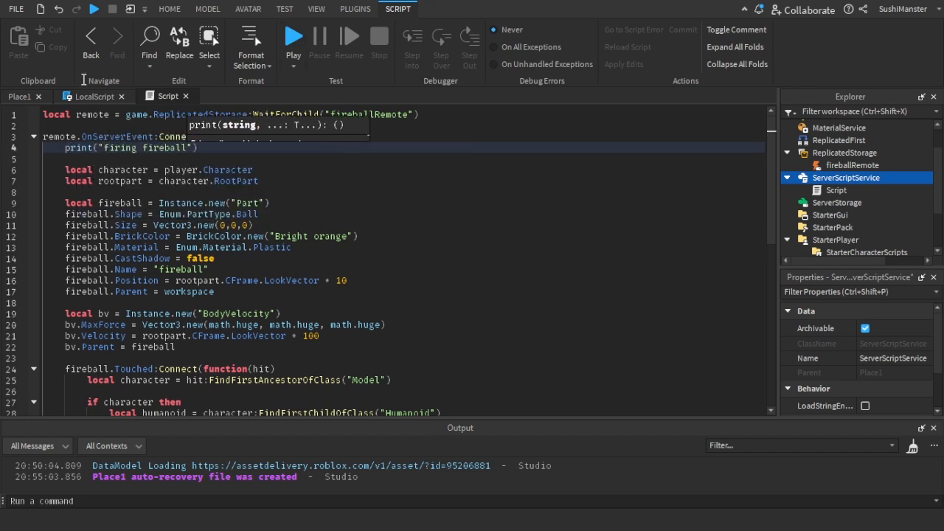
pyautogui.click(91, 96)
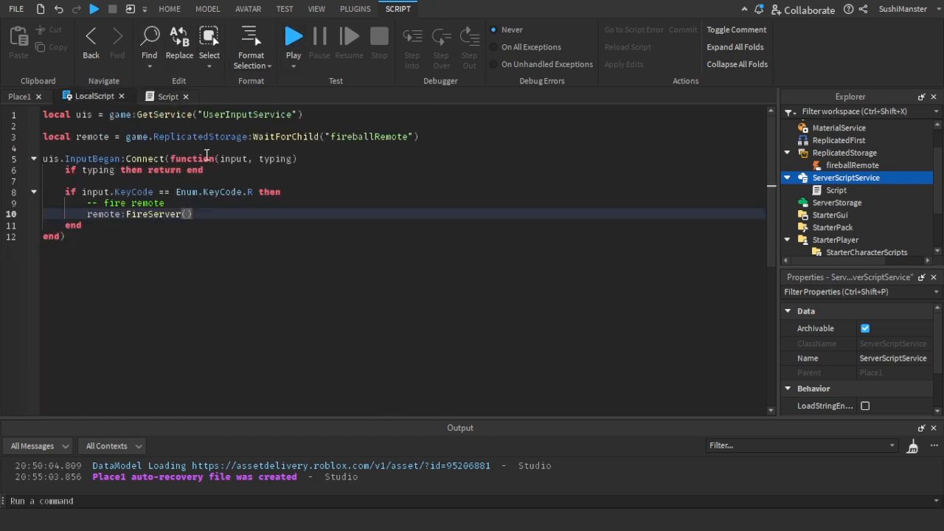
pyautogui.click(852, 166)
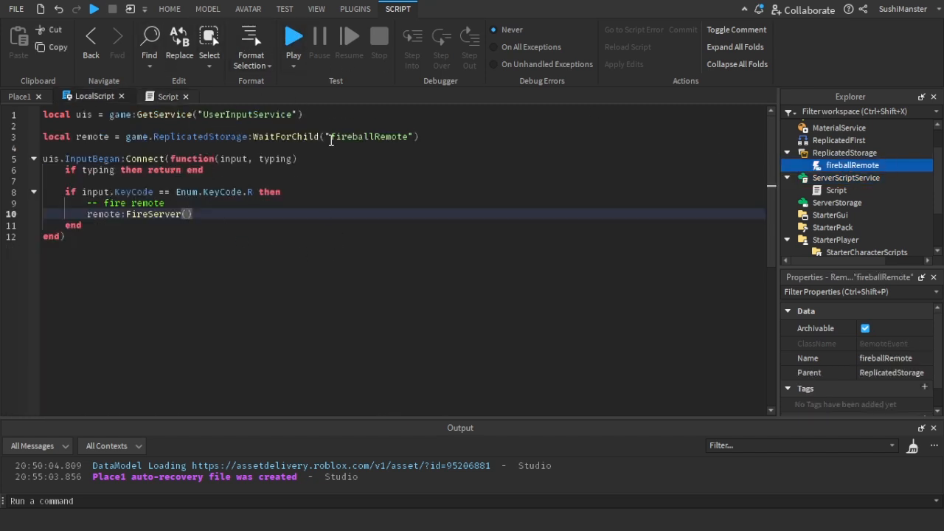
pyautogui.scroll(-3)
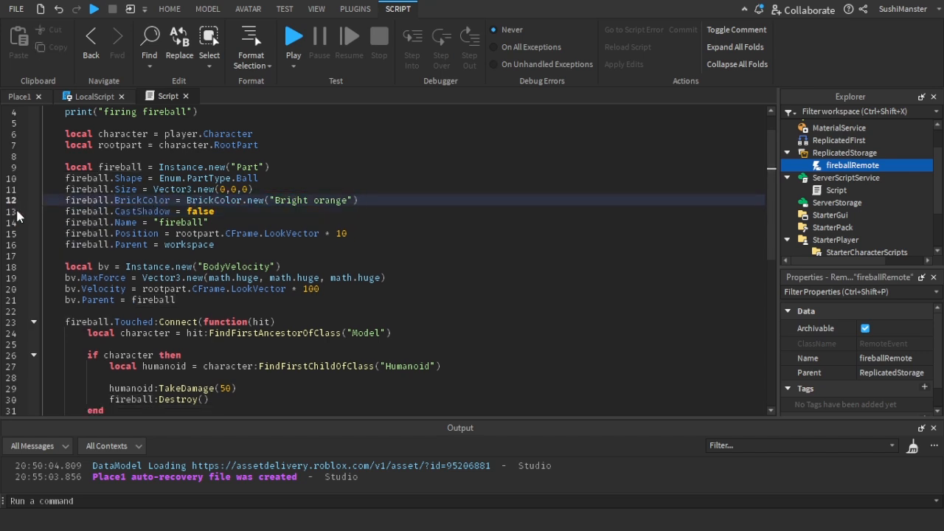
pyautogui.click(210, 222)
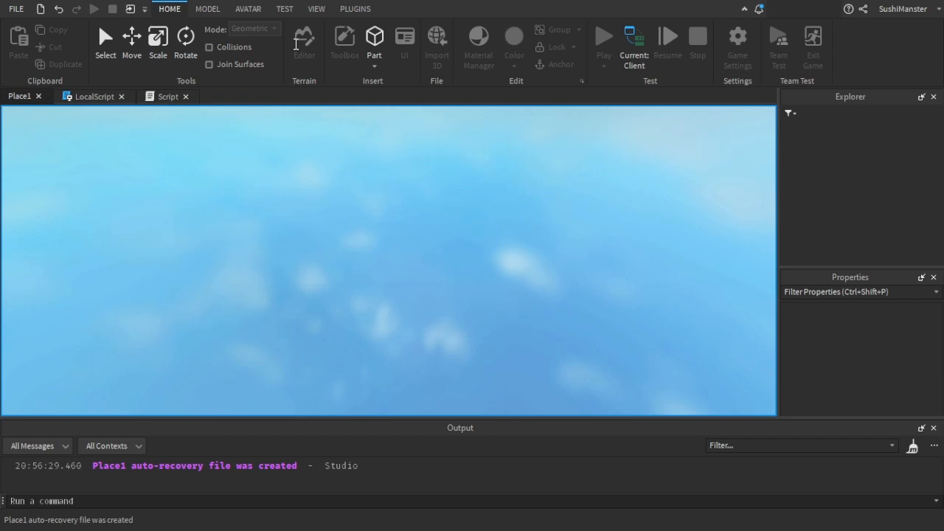
# Step: Playtest, inspect SushiManster's PrimaryPart after the RootPart error, then stop and reopen Script
pyautogui.click(603, 36)
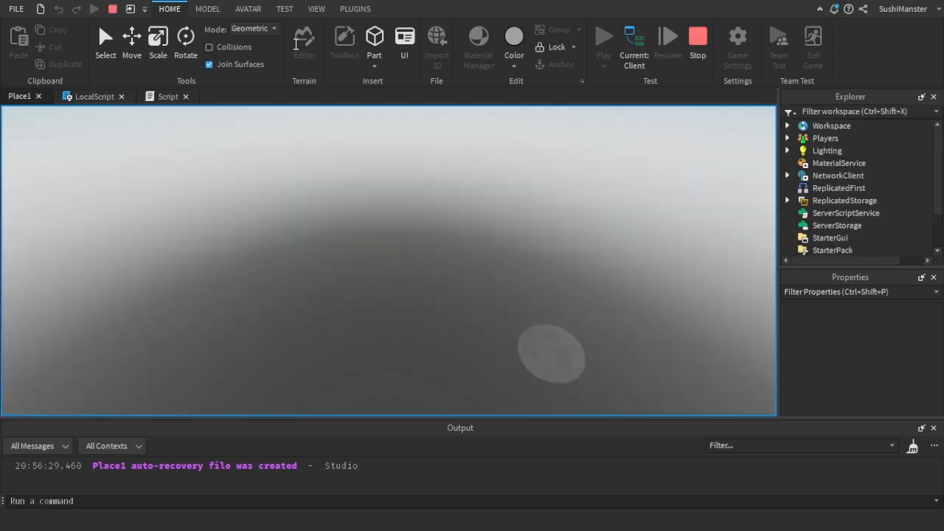
pyautogui.click(602, 35)
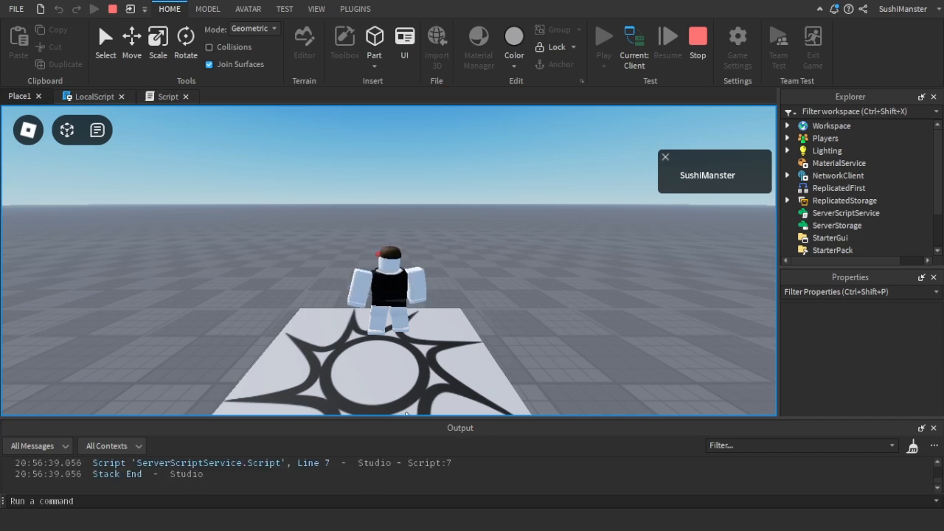
pyautogui.click(787, 125)
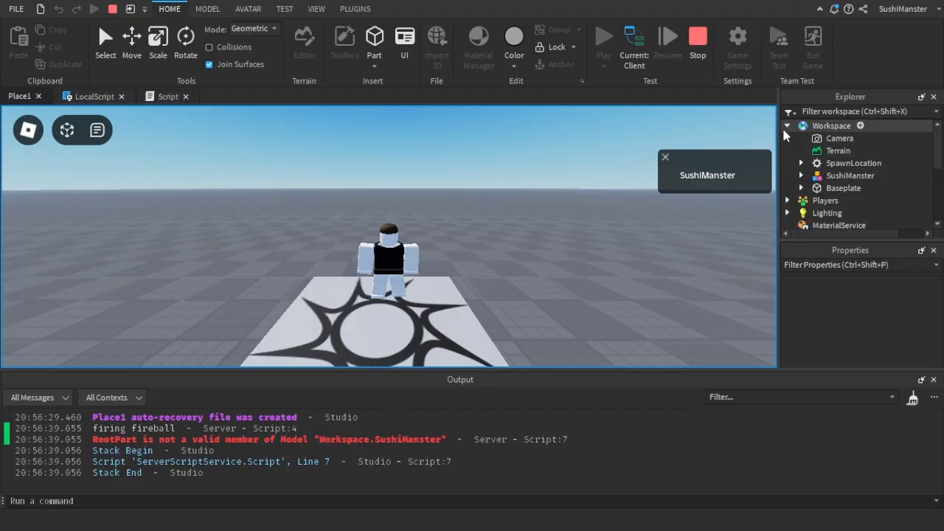
pyautogui.click(849, 174)
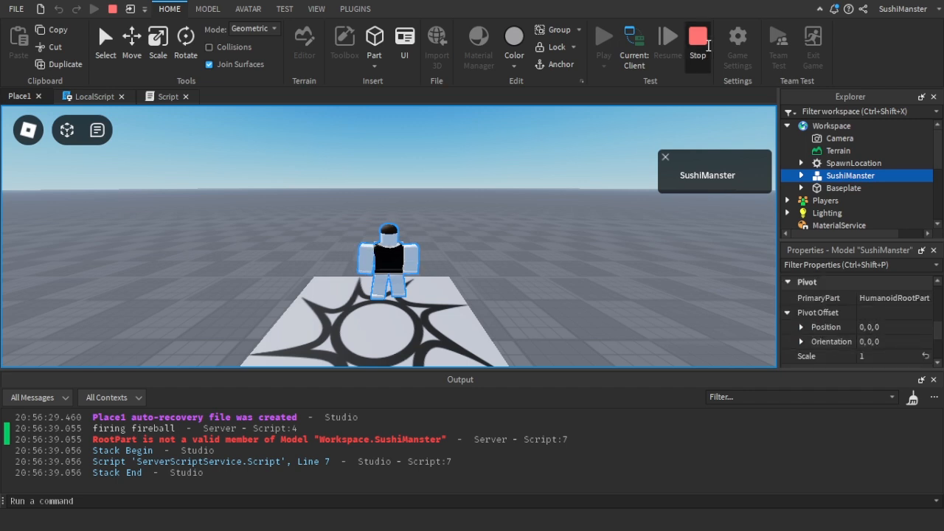
pyautogui.click(697, 41)
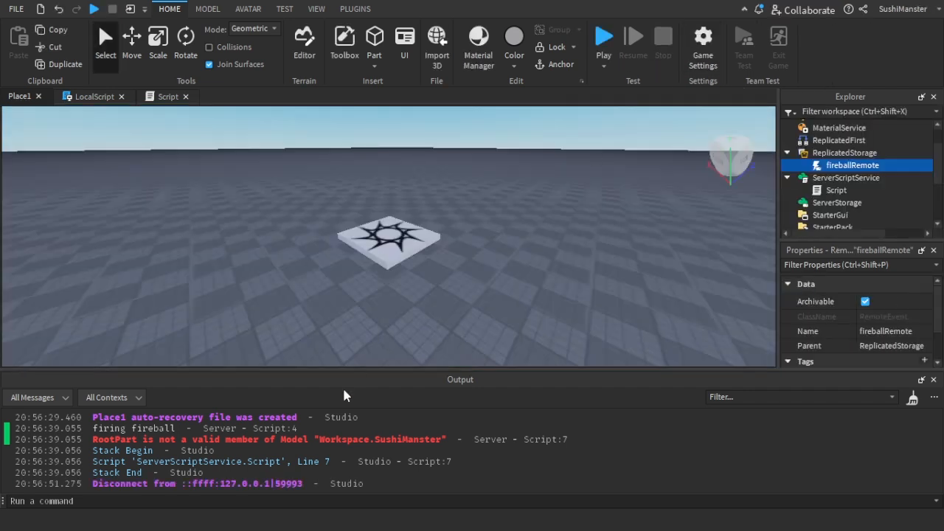
pyautogui.click(167, 96)
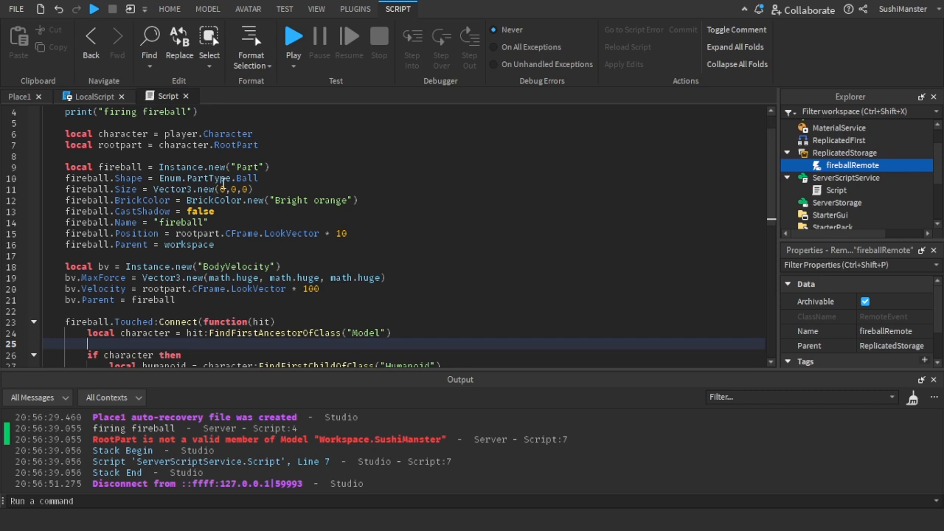
# Step: Set the fireball's root part on line 7 to character.PrimaryPart
pyautogui.scroll(-3)
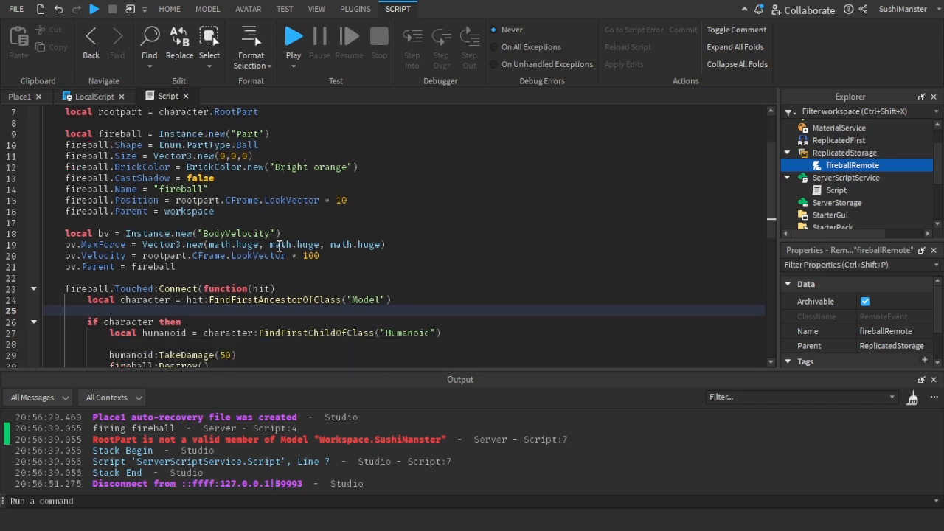
pyautogui.write('Pr')
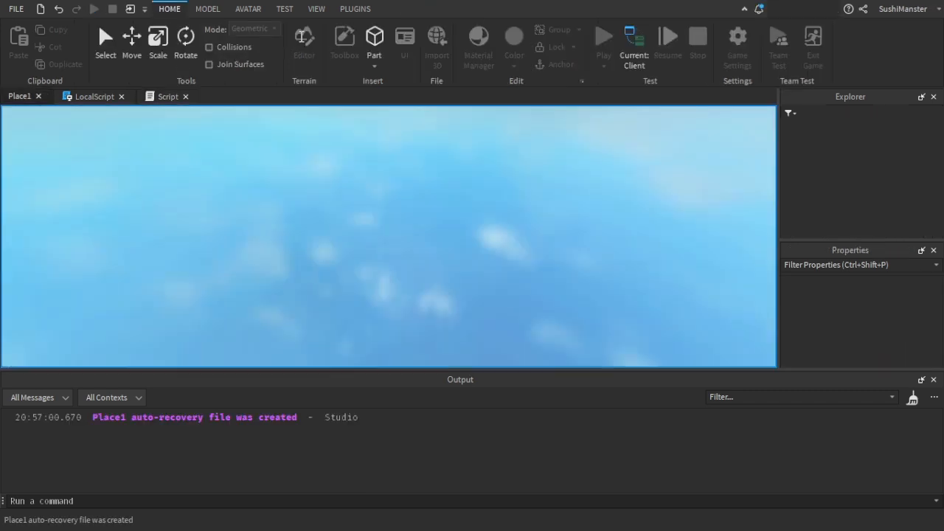
# Step: Start a playtest, fire fireballs, and select a spawned fireball under Workspace
pyautogui.click(603, 36)
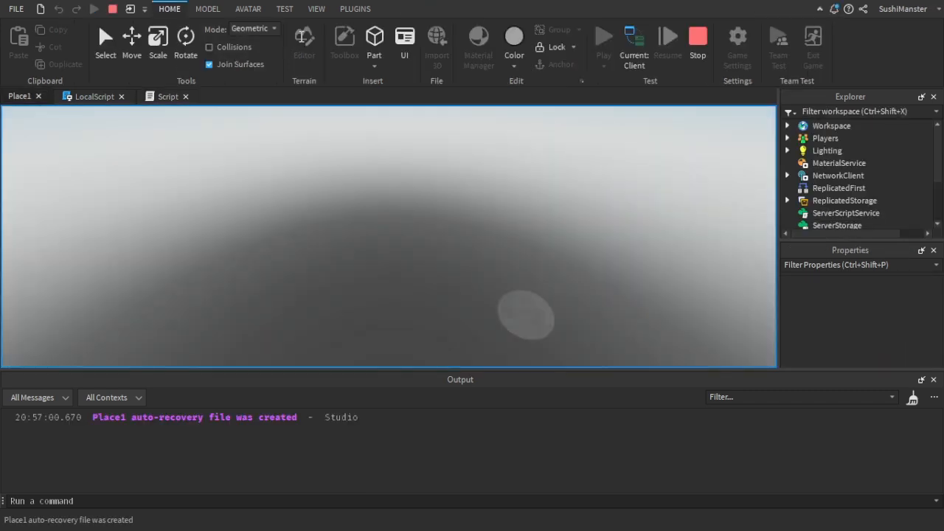
pyautogui.click(603, 36)
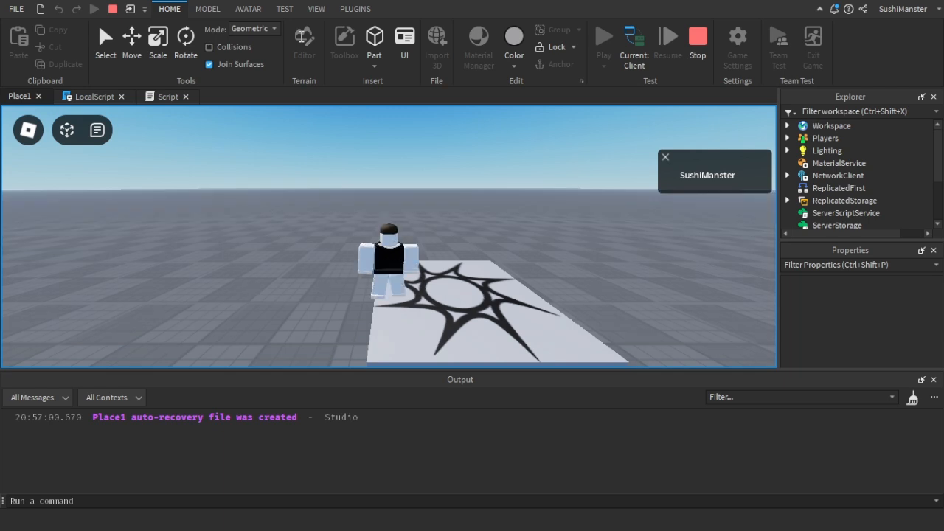
pyautogui.moveTo(356, 170)
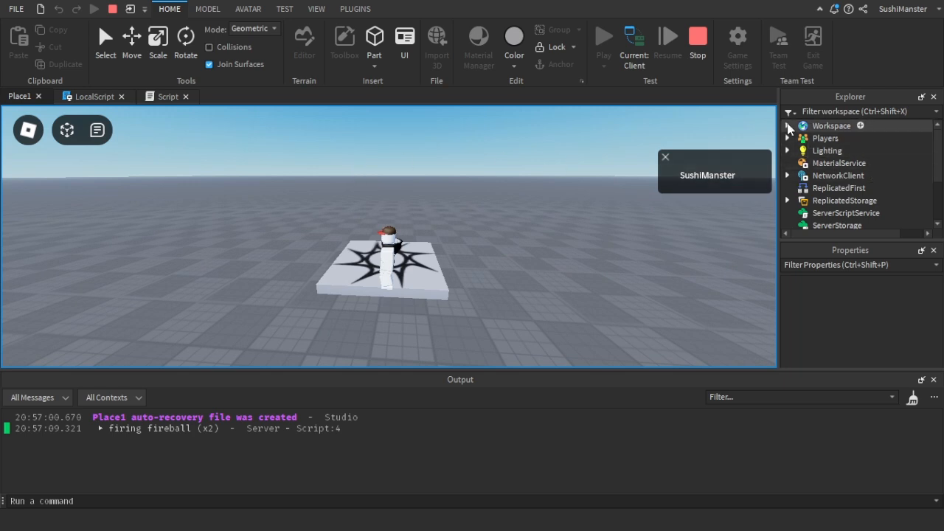
pyautogui.click(788, 125)
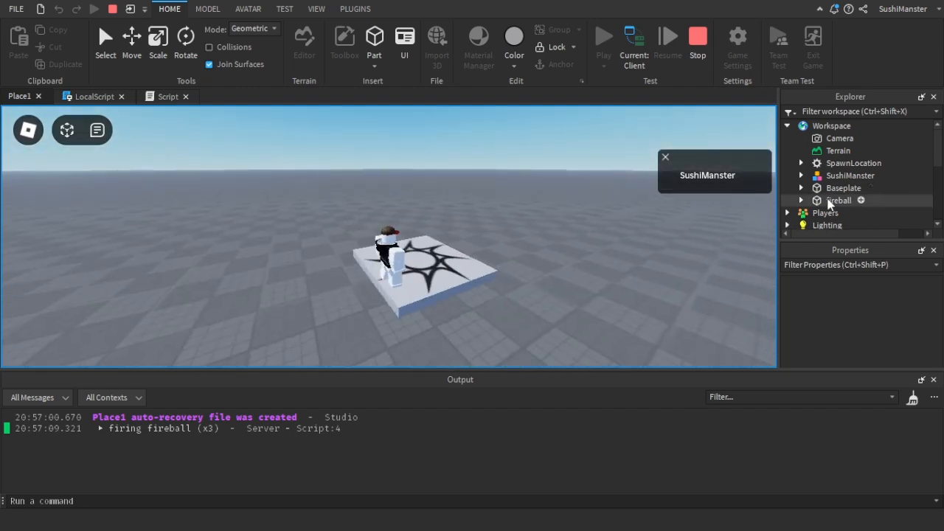
pyautogui.click(839, 200)
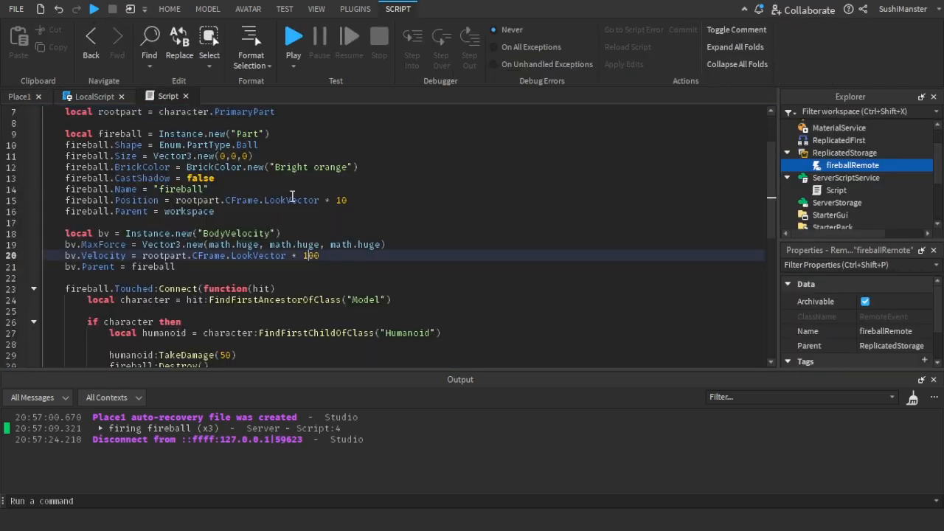
# Step: Replace LookVector with Position on line 15 and launch a quick playtest
pyautogui.doubleClick(289, 200)
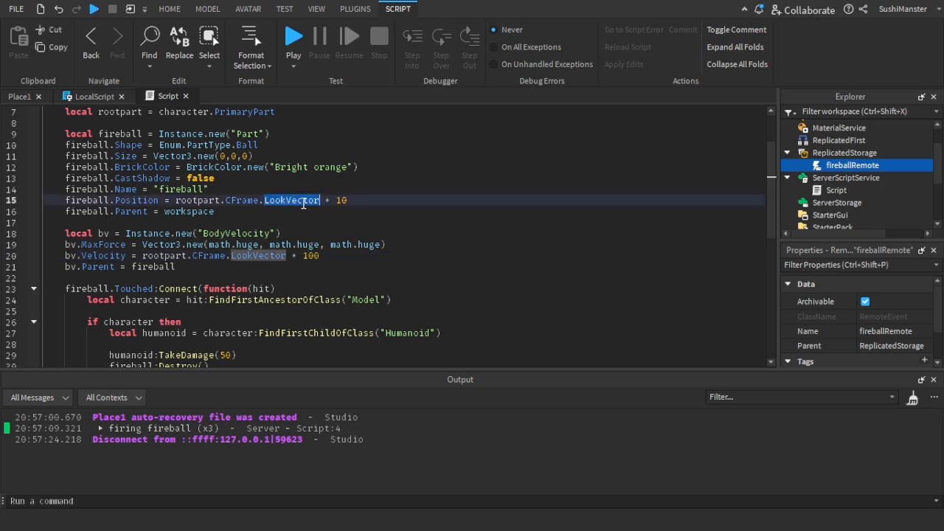
pyautogui.write('Position')
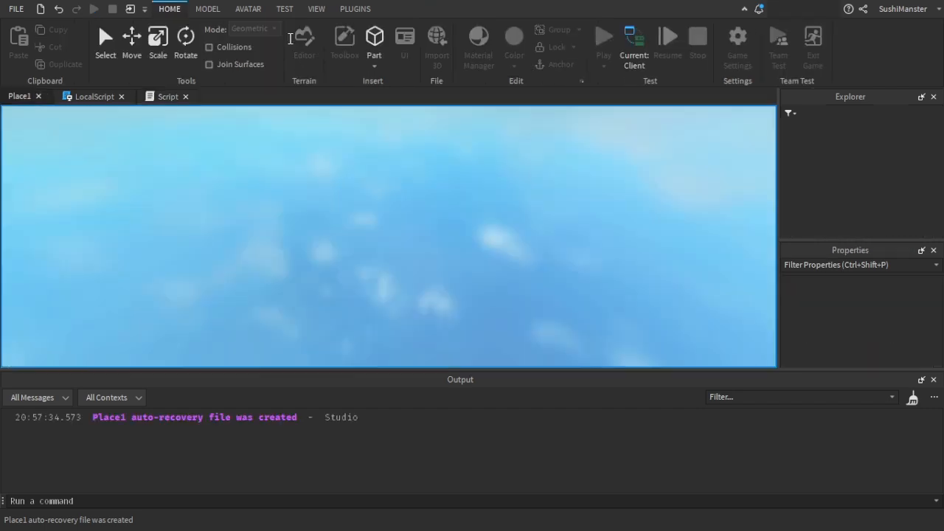
pyautogui.click(603, 35)
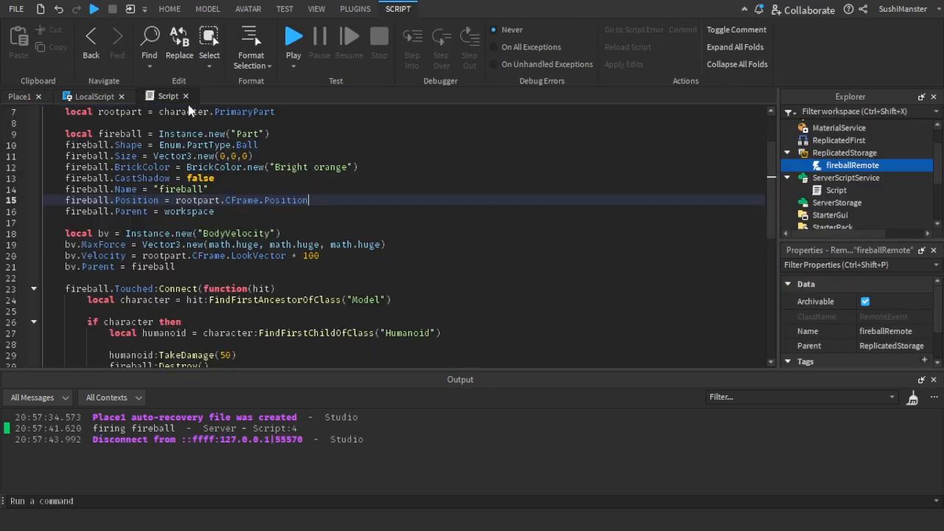
# Step: Skip the caster's own character and offset the spawn by rootpart.CFrame.LookVector * 5, then playtest
pyautogui.scroll(-3)
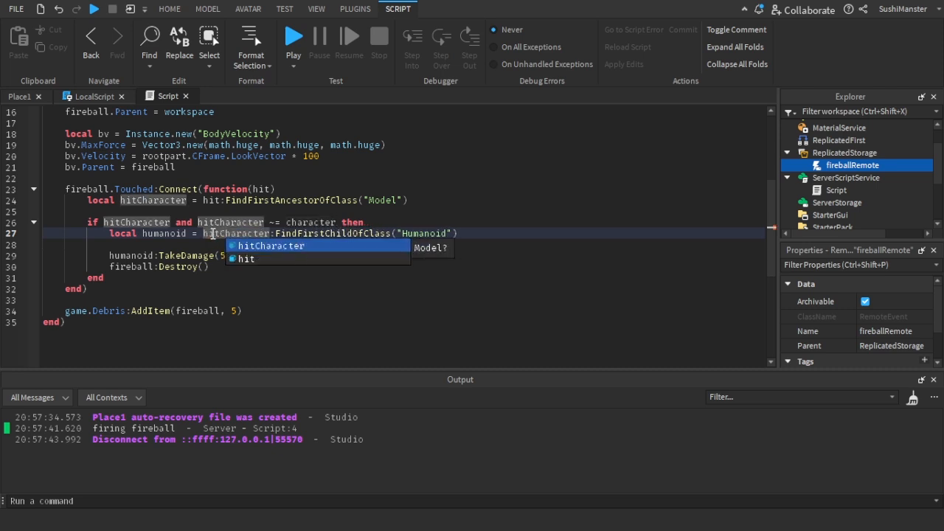
pyautogui.scroll(3)
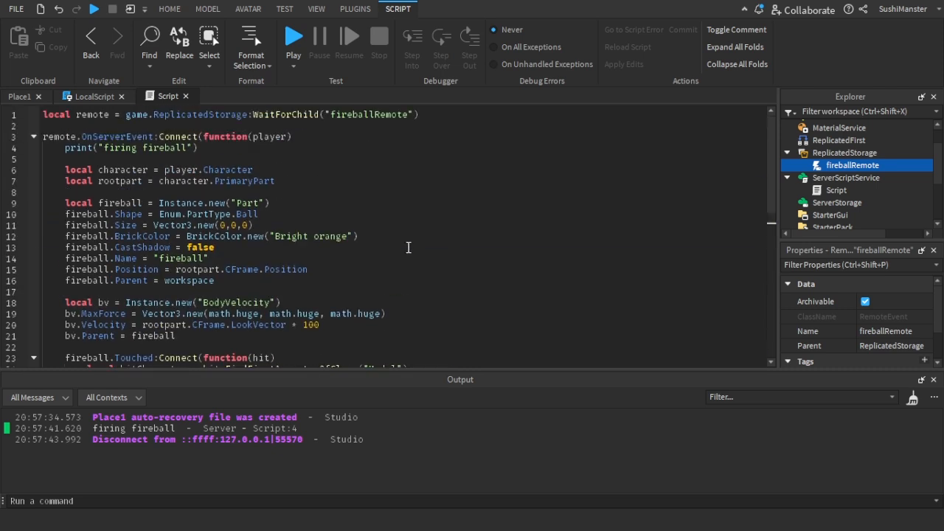
pyautogui.moveTo(371, 261)
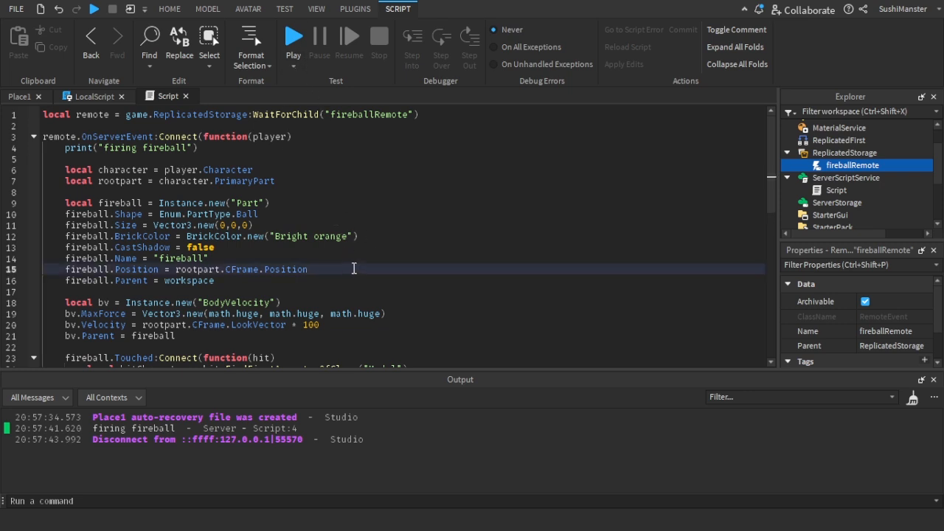
pyautogui.write('+ rootpart.CFrame.LookVector')
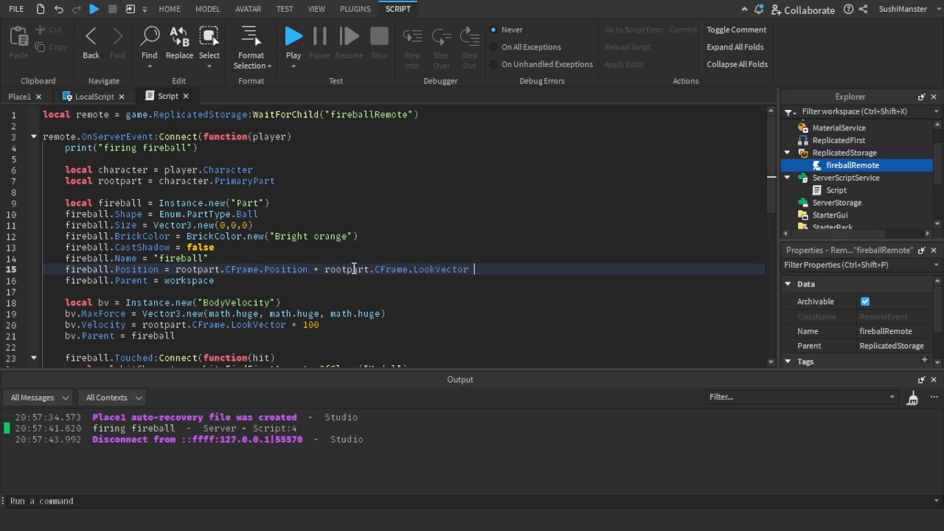
pyautogui.write('* 5')
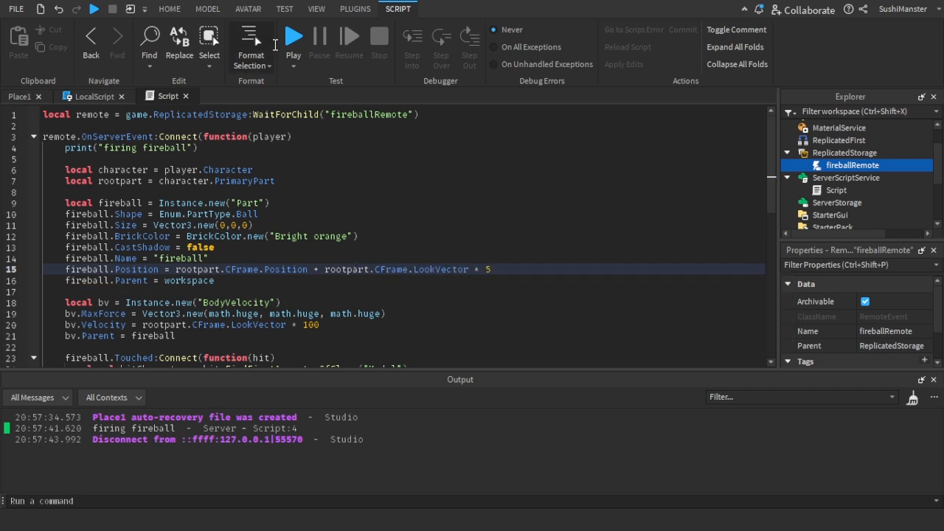
pyautogui.click(488, 270)
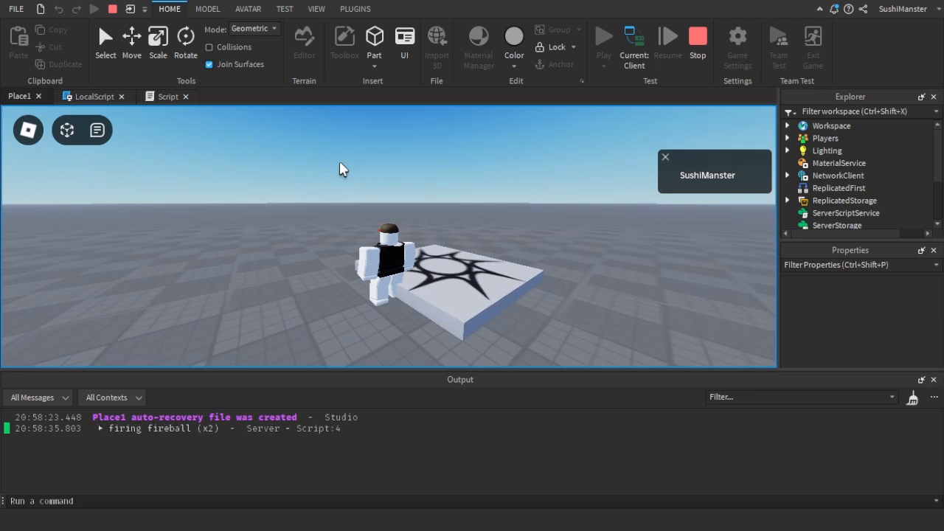
# Step: End the playtest and retype the spawn position using rootpart.CFrame.LookVector in the script
pyautogui.click(787, 125)
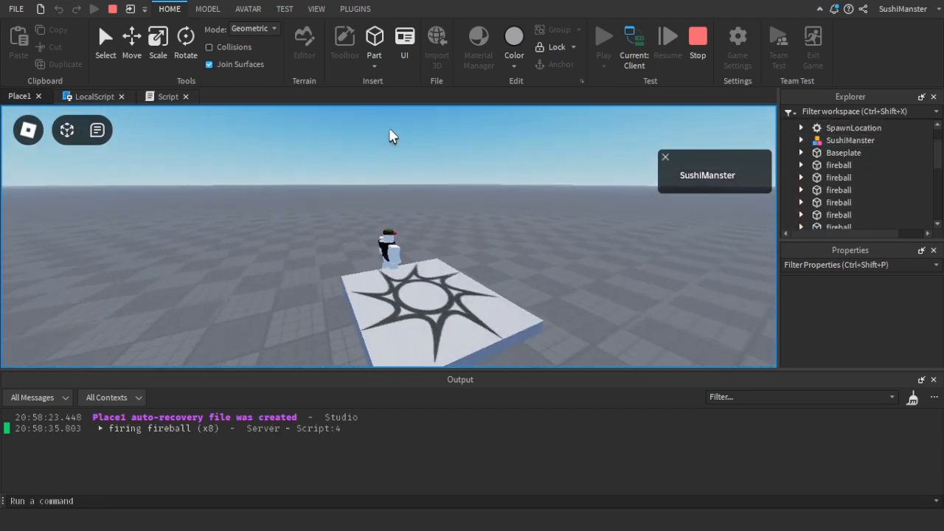
pyautogui.click(168, 96)
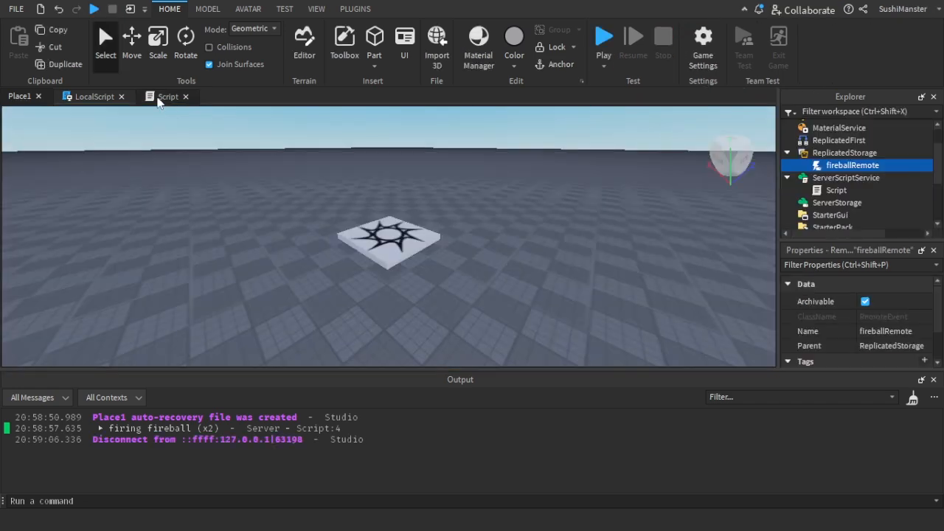
pyautogui.click(168, 96)
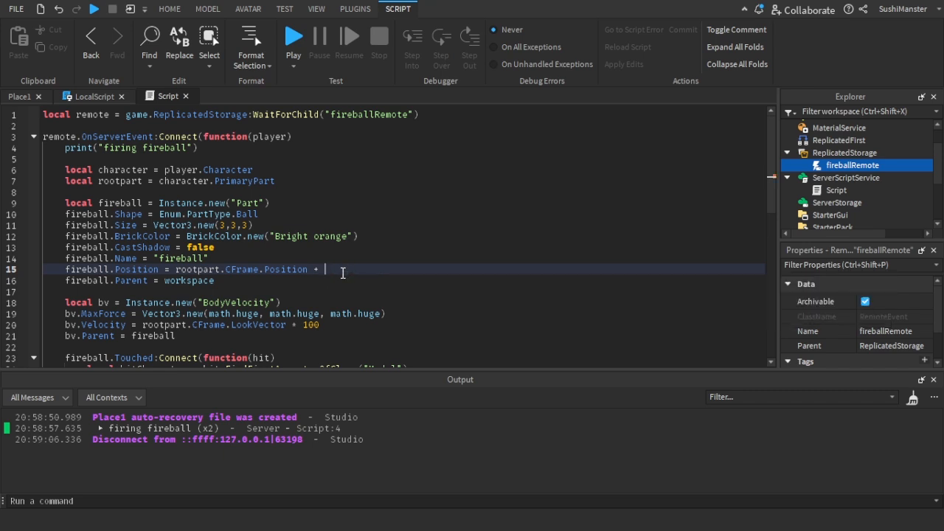
pyautogui.write('rootpart.CFrame.lo')
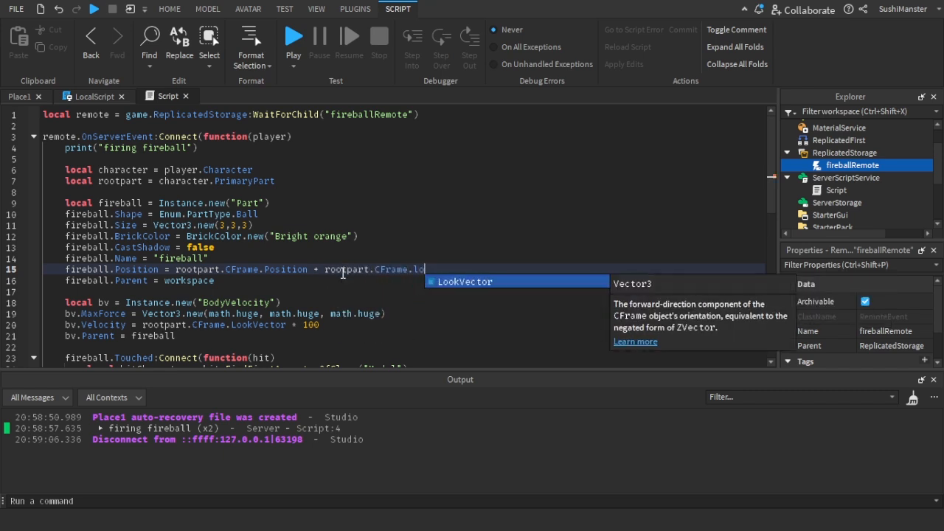